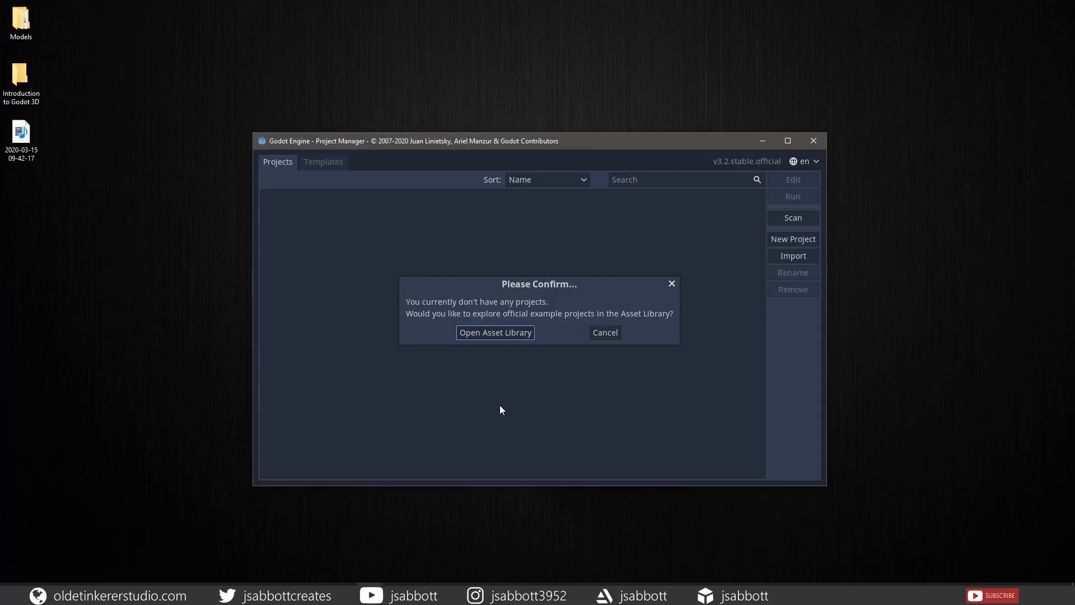
mouse_move(482, 413)
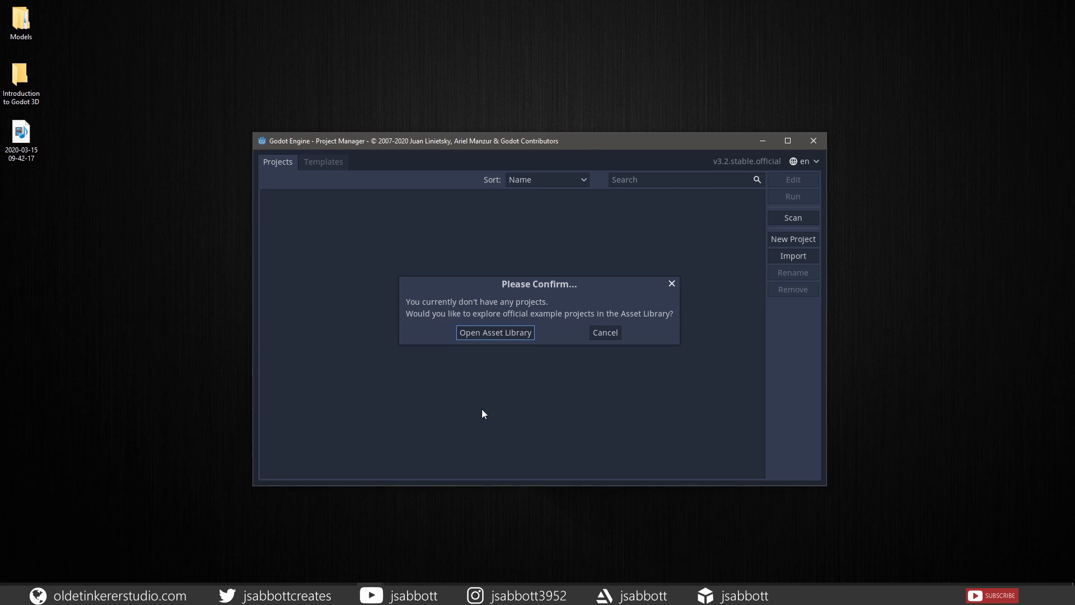
mouse_move(545, 376)
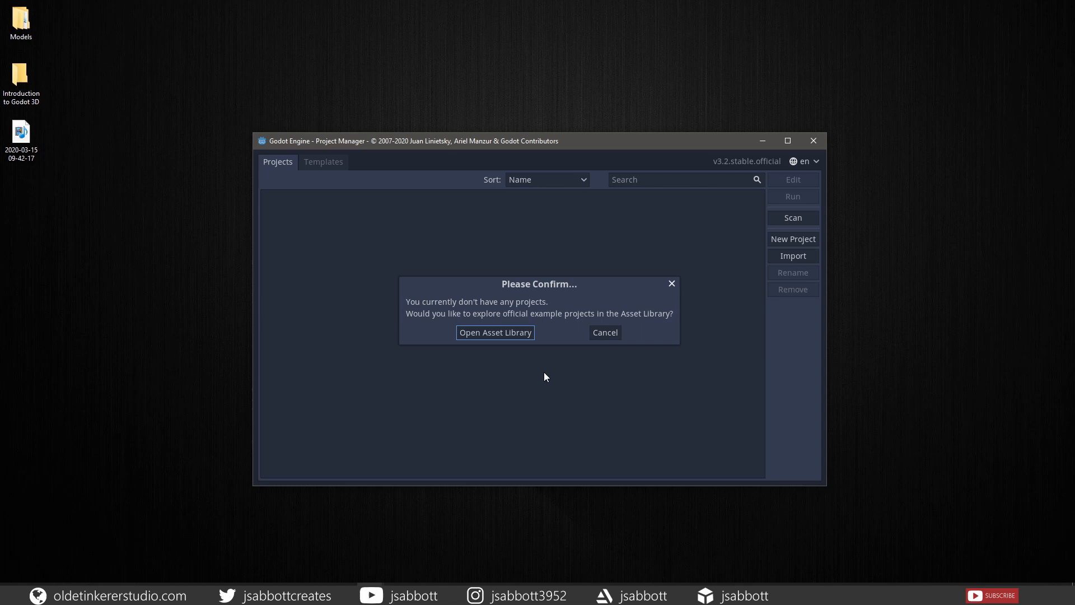
mouse_move(596, 298)
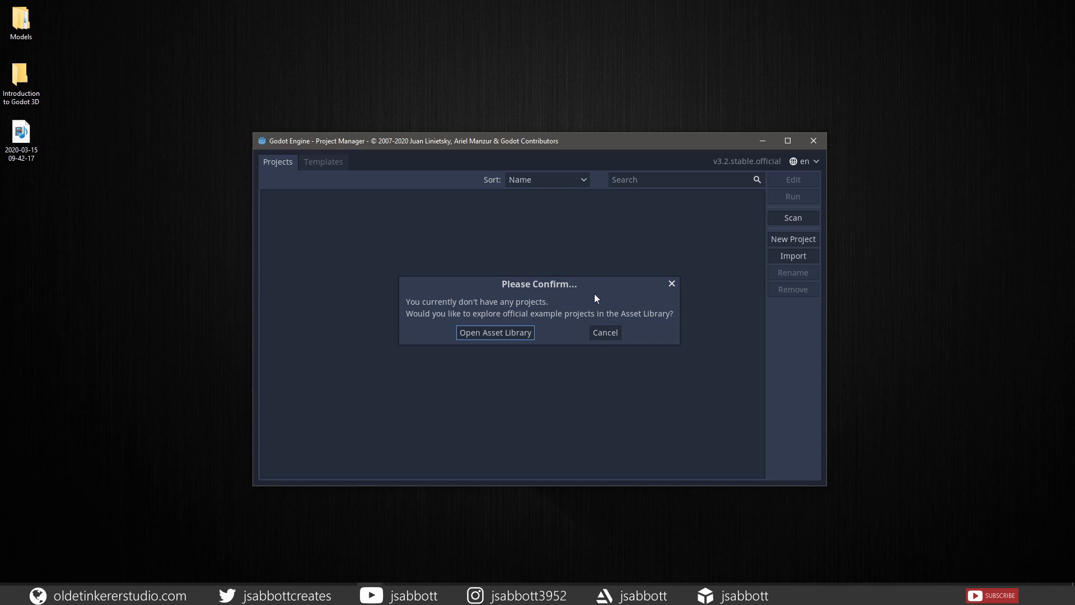
mouse_move(610, 324)
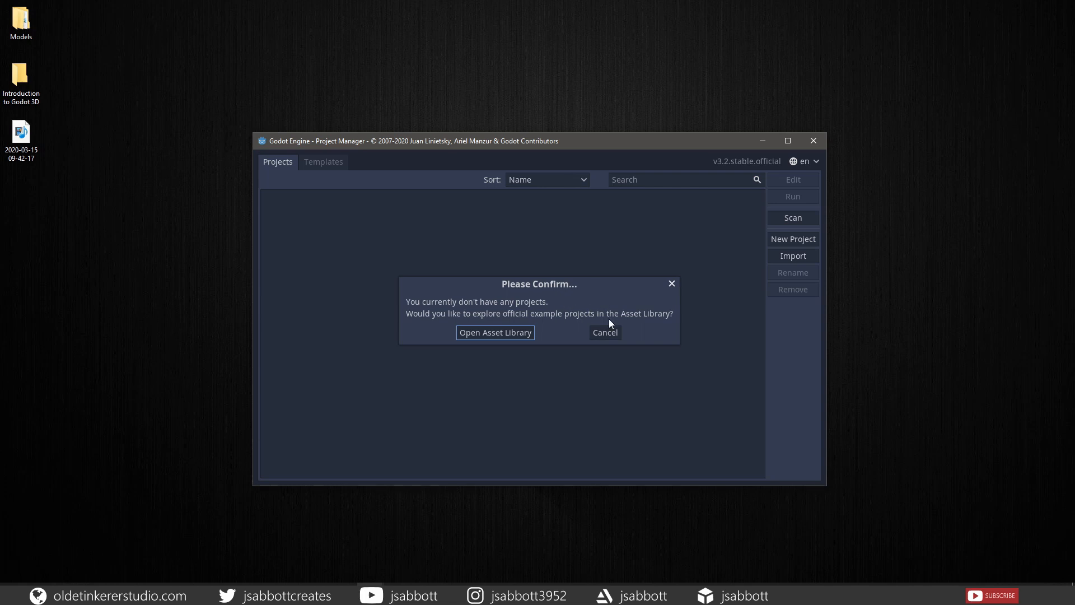
Cancel the example-projects confirmation, keeping the Project Manager's project list empty.
left_click(604, 332)
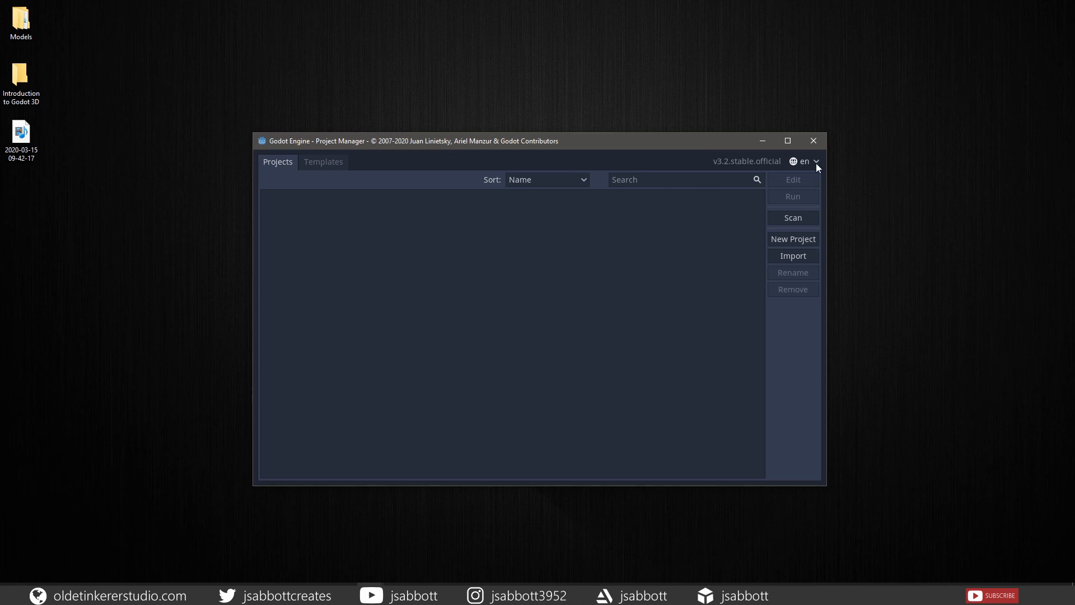
left_click(807, 162)
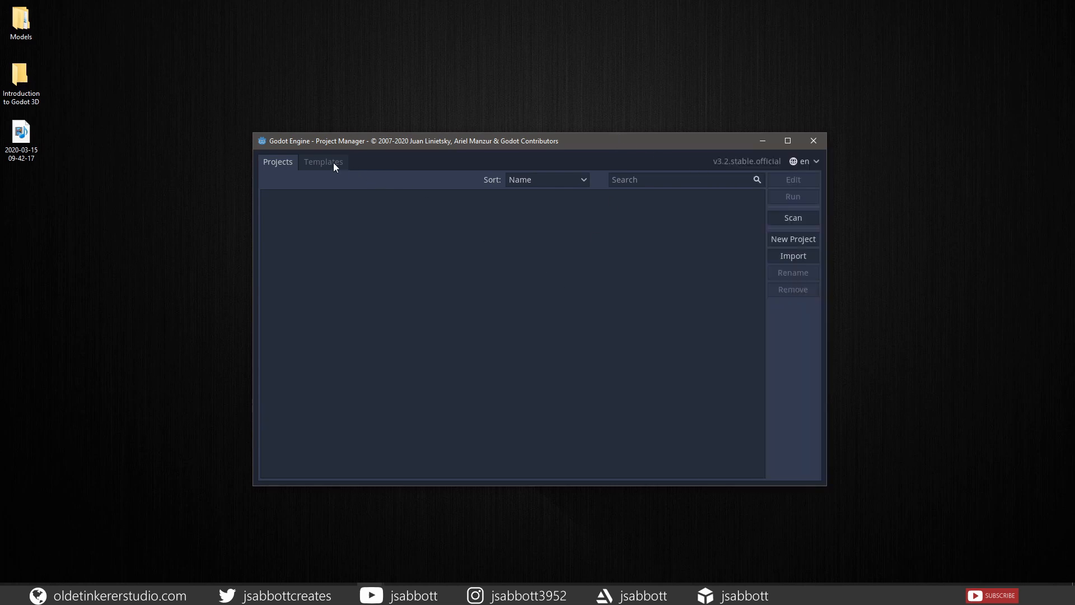
Show the Templates tab listing downloadable templates and demo projects.
left_click(323, 162)
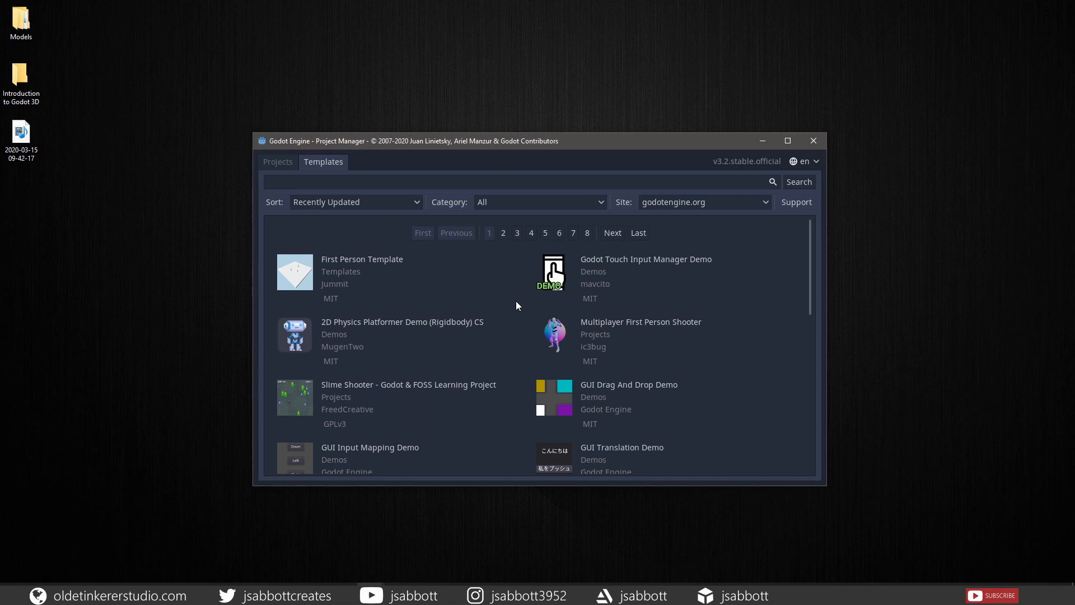
mouse_move(594, 336)
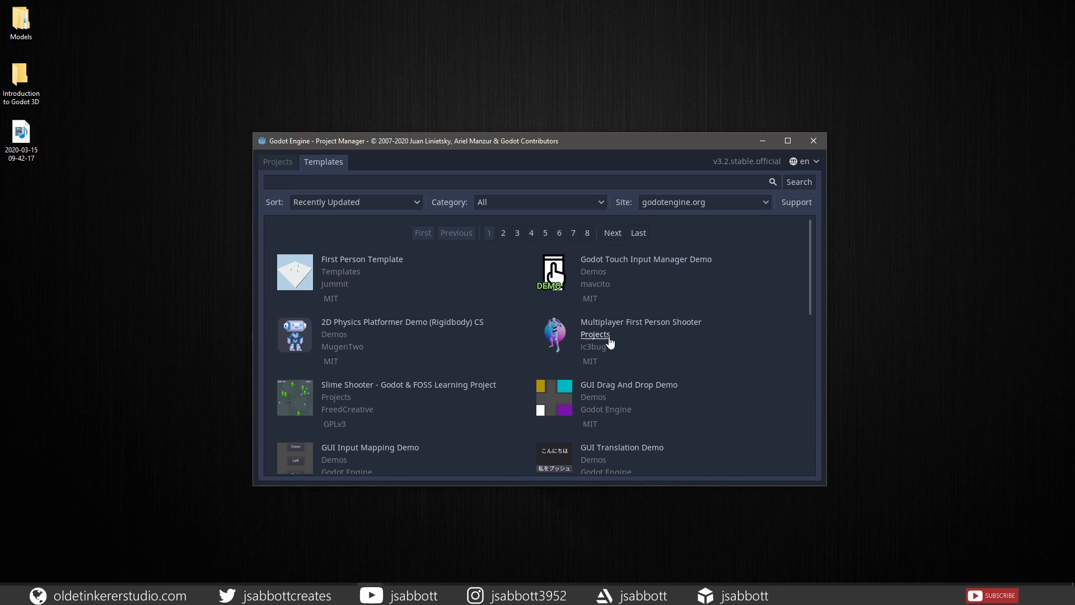
mouse_move(633, 344)
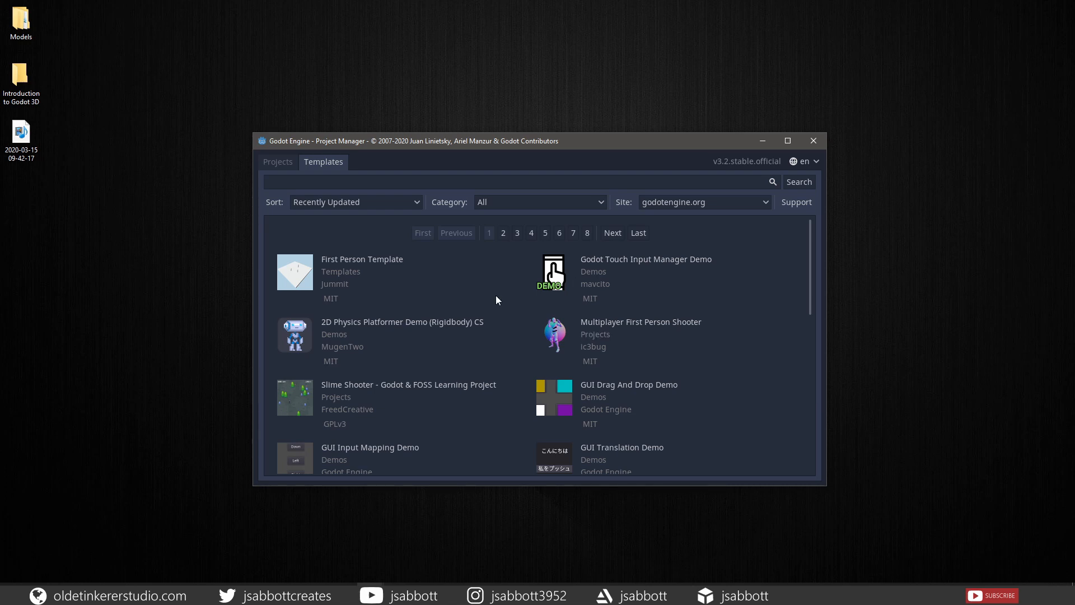
mouse_move(275, 167)
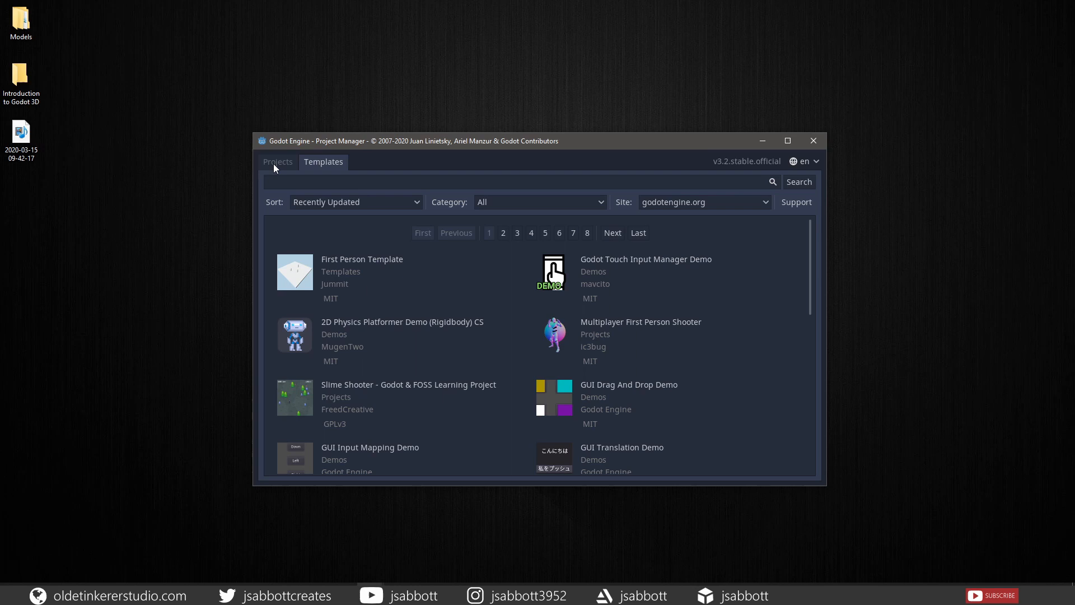
Create the project 'Godot 3D Tutorial' with OpenGL ES 3.0 and open it in the editor.
left_click(277, 161)
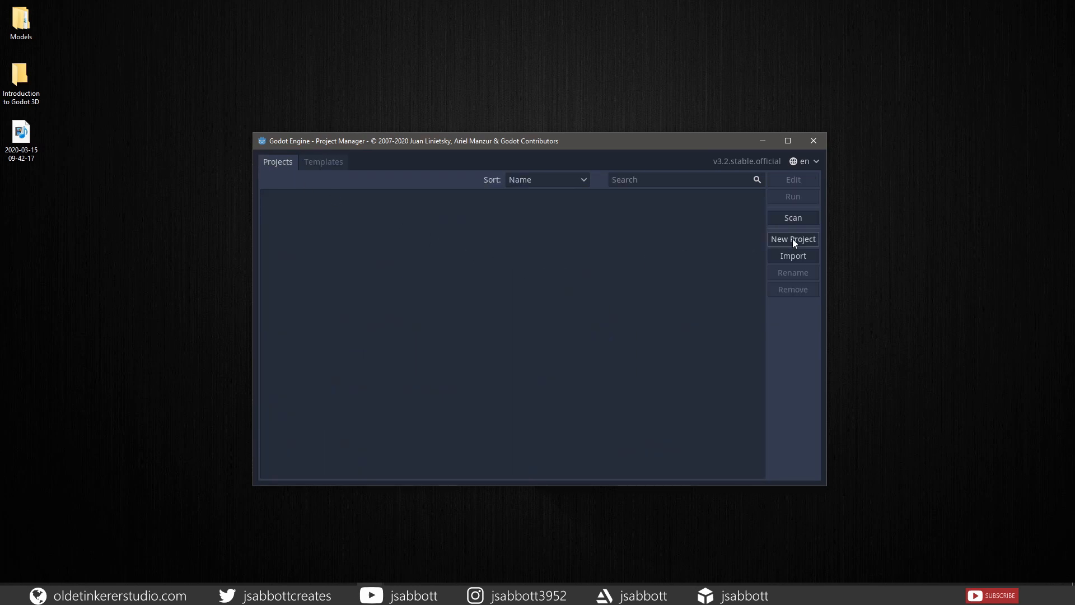
left_click(792, 239)
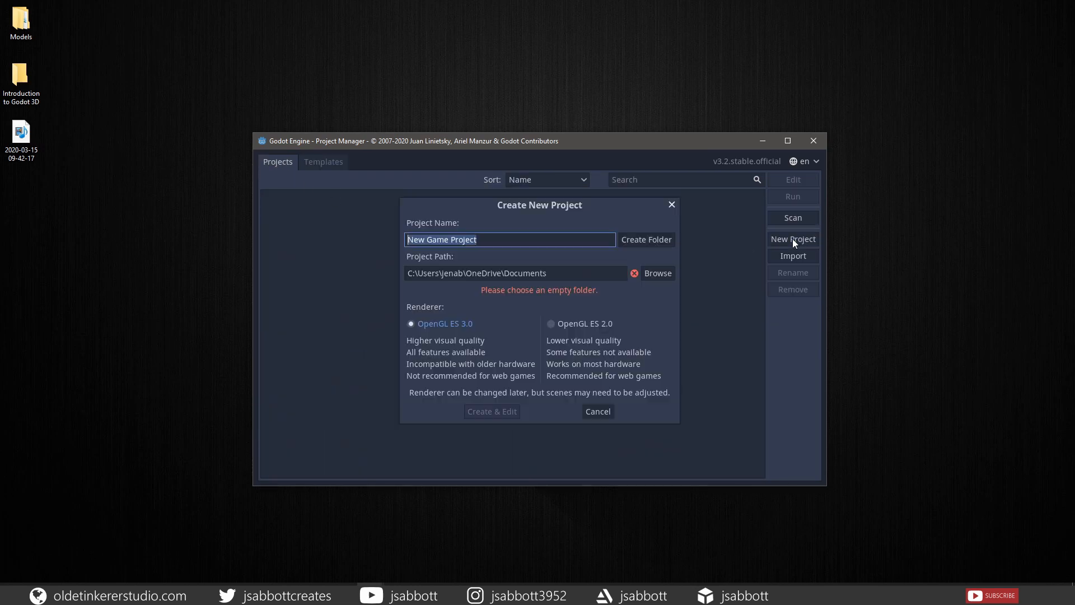
mouse_move(538, 254)
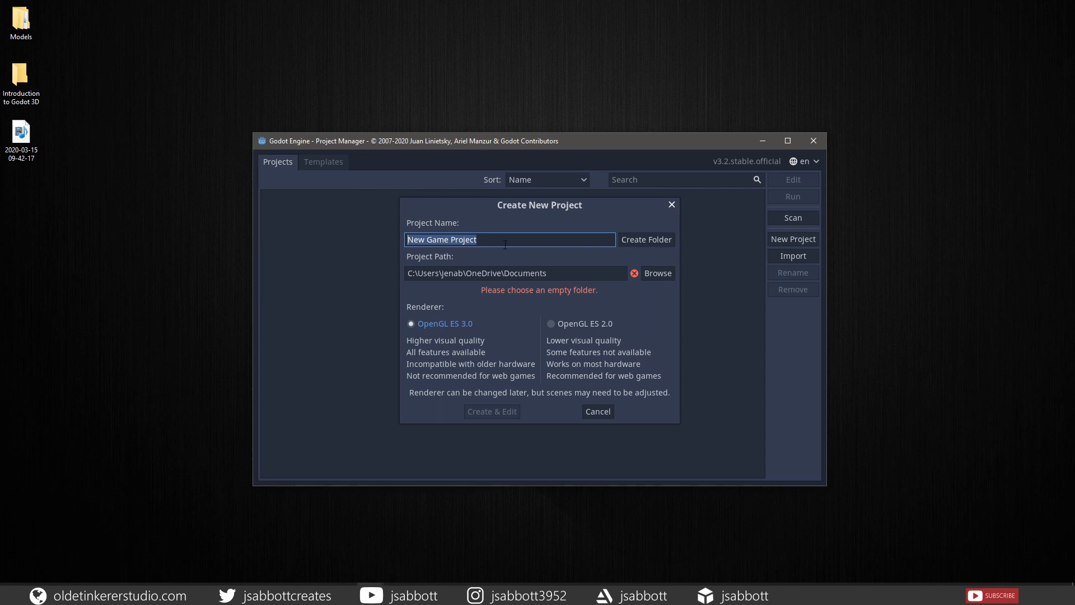
type("Godot 3D Tutorial")
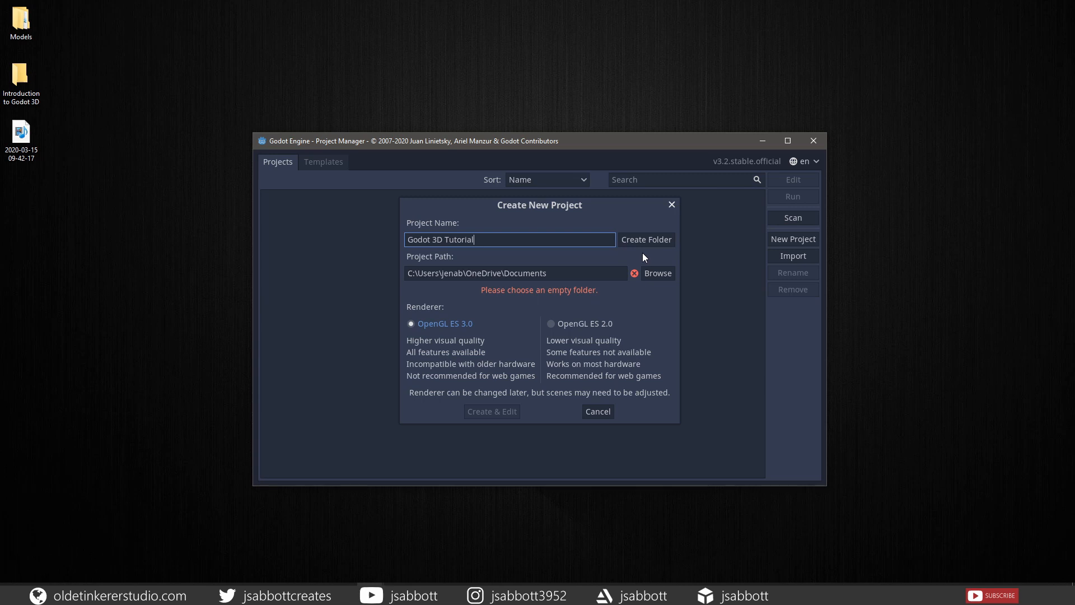
mouse_move(594, 341)
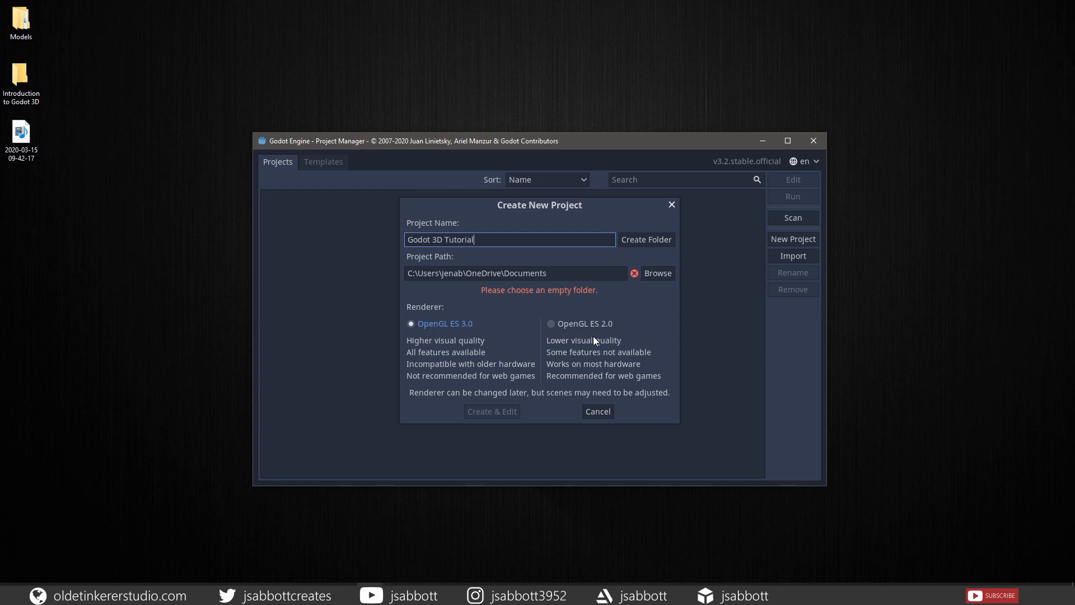
mouse_move(642, 326)
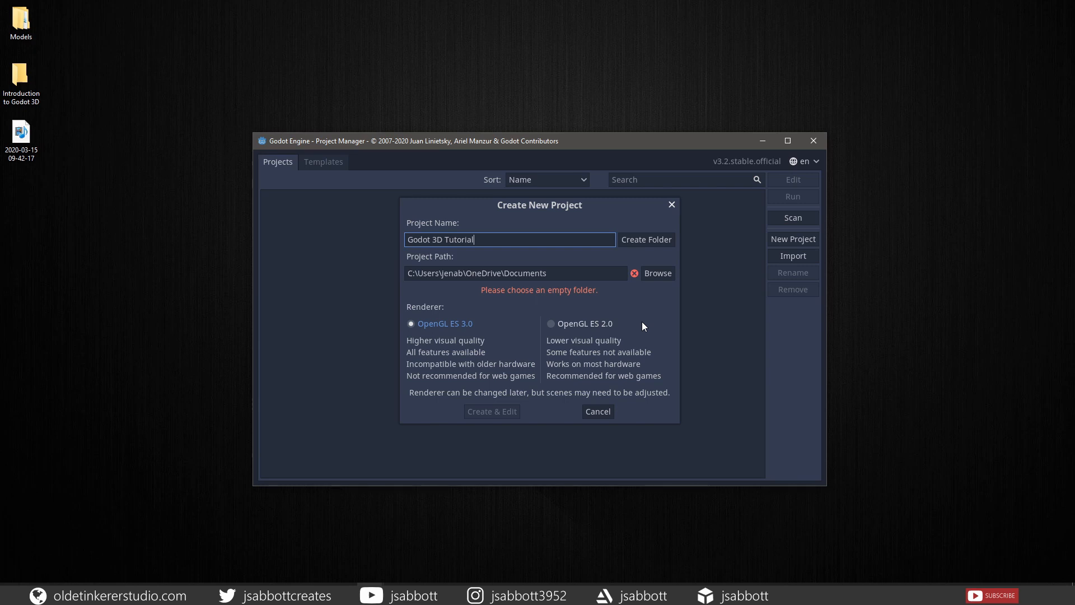
left_click(491, 412)
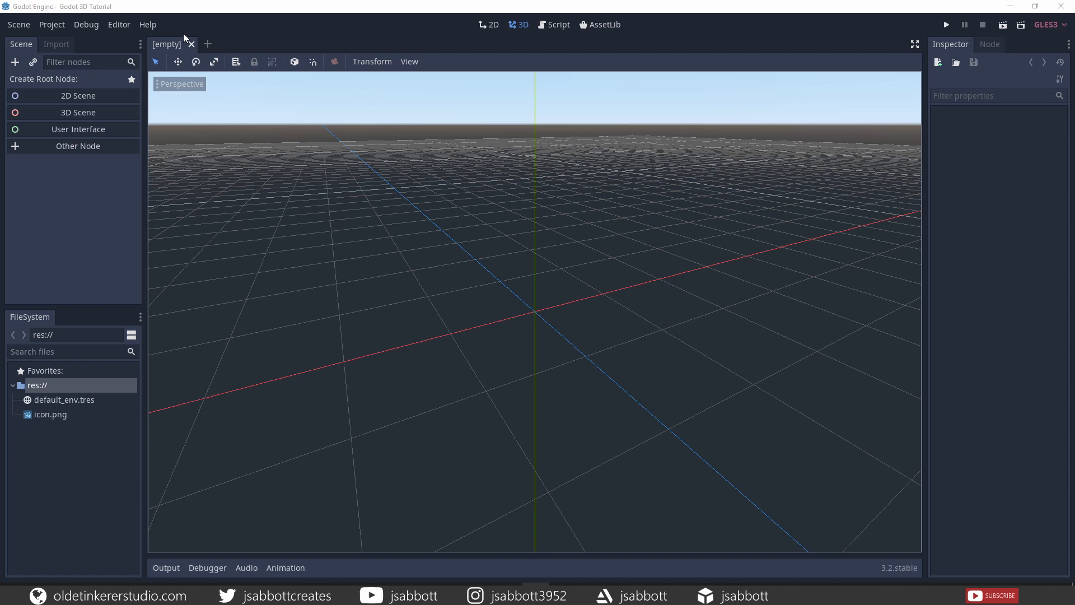
mouse_move(516, 36)
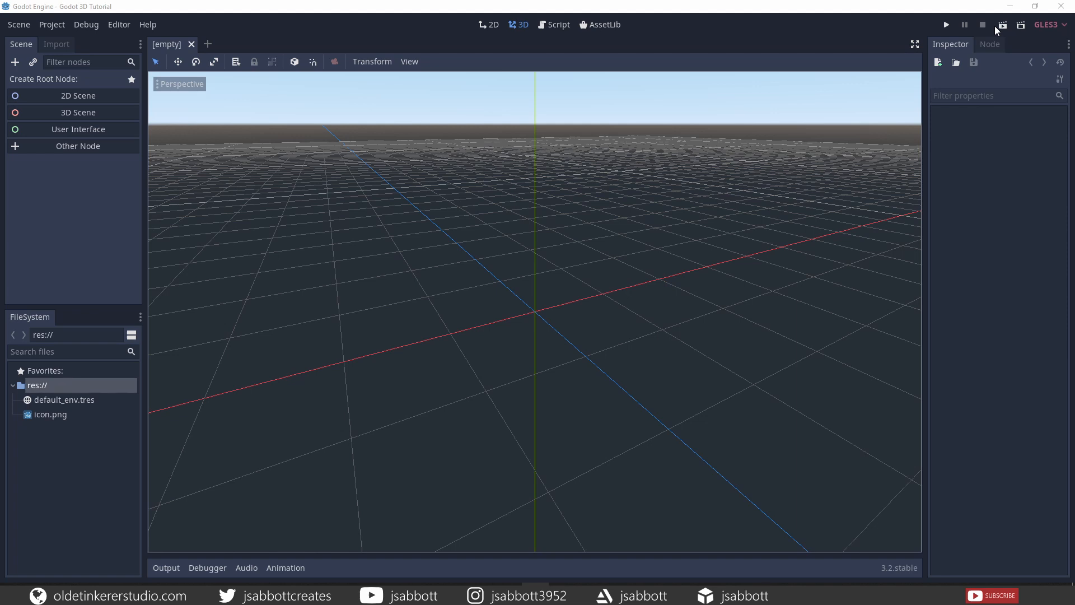
mouse_move(70, 485)
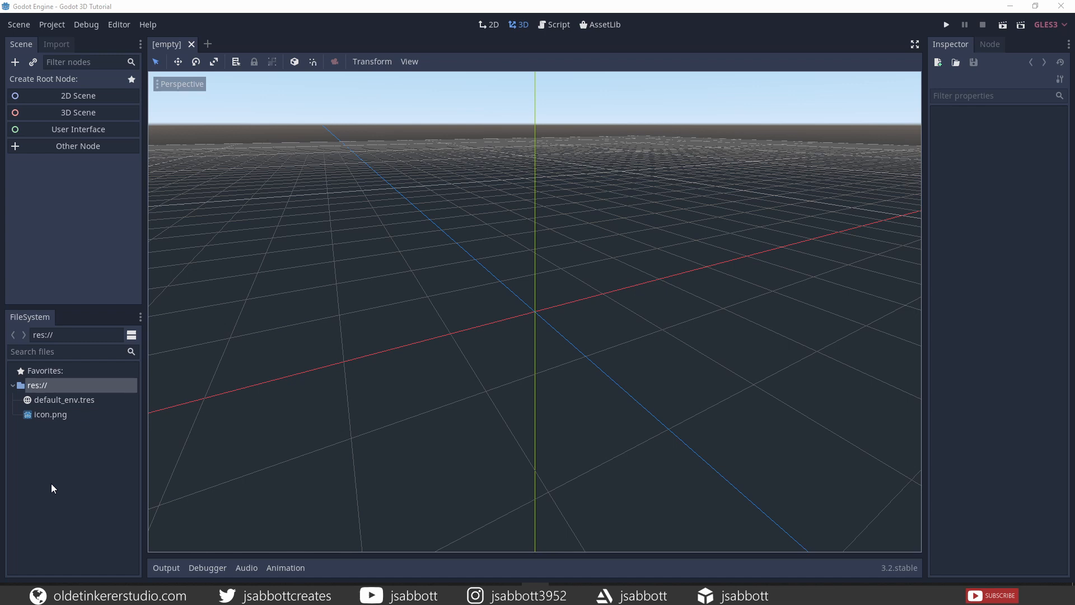
mouse_move(52, 487)
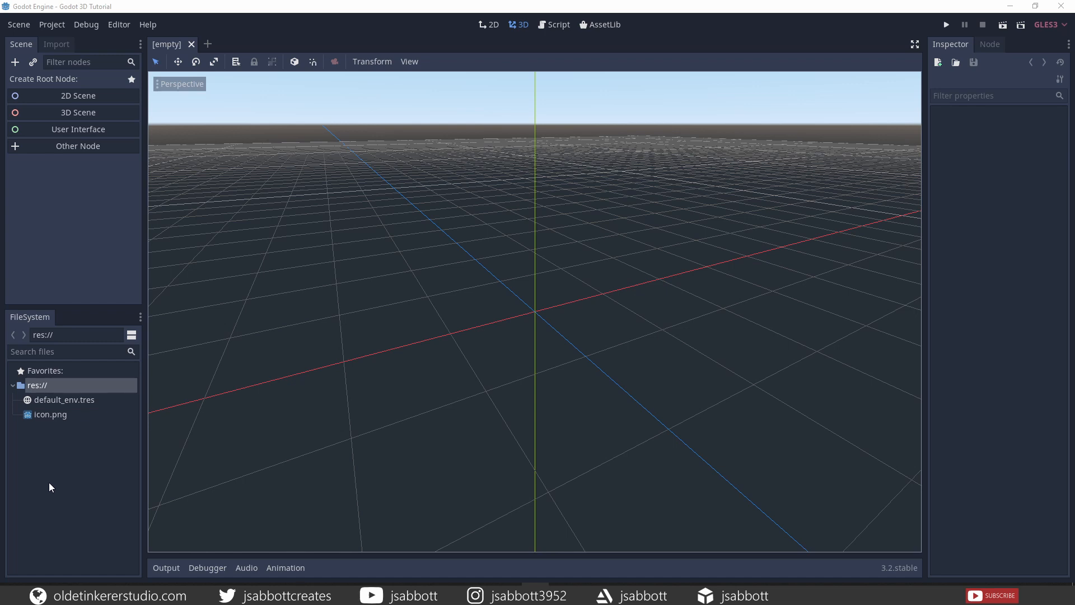
mouse_move(66, 228)
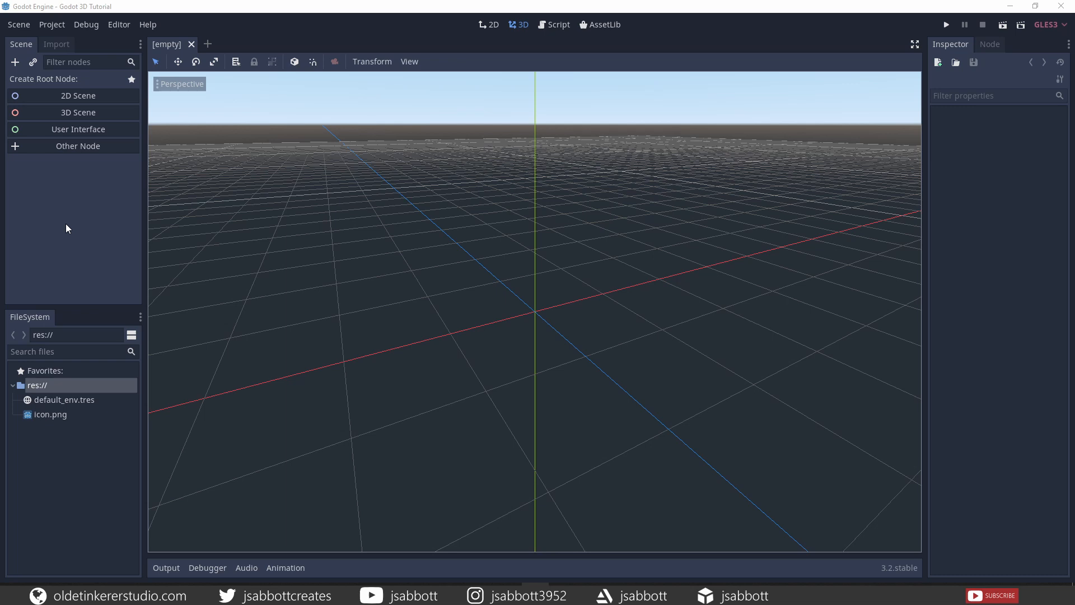
mouse_move(587, 242)
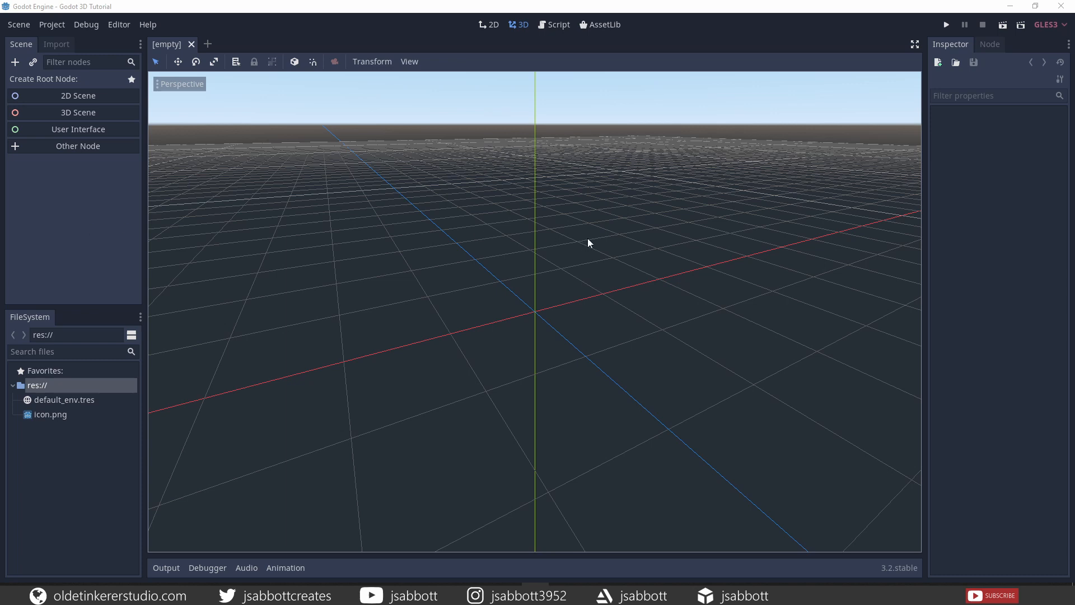
mouse_move(986, 218)
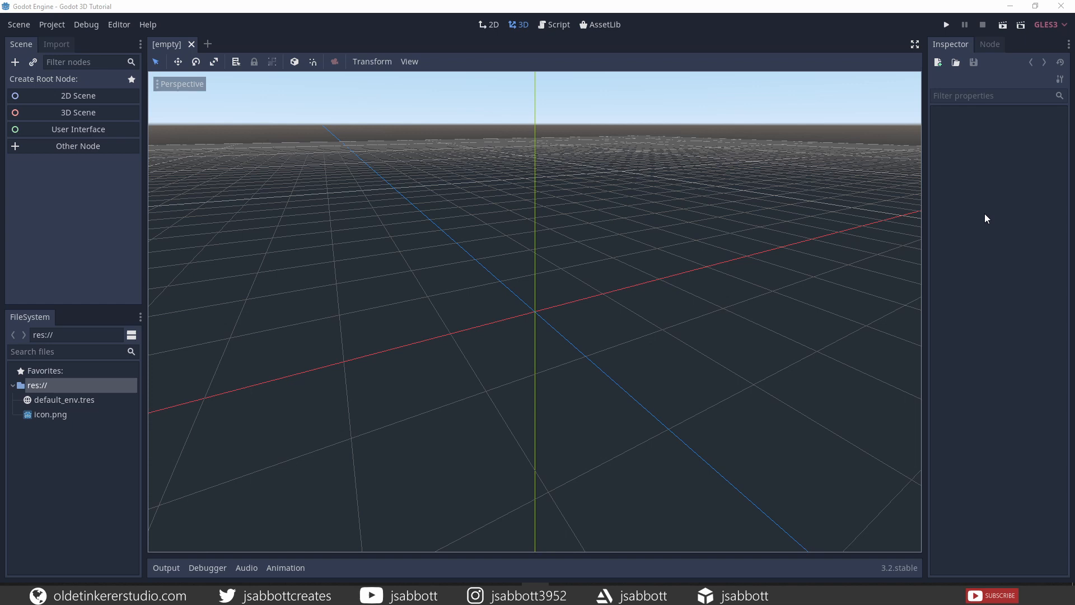
mouse_move(479, 333)
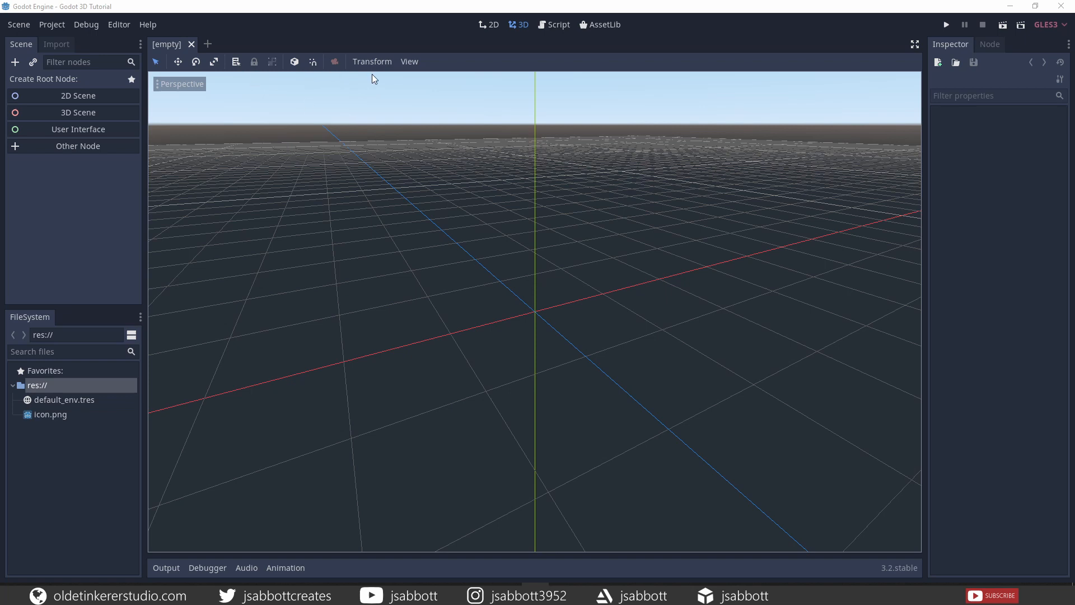
mouse_move(196, 75)
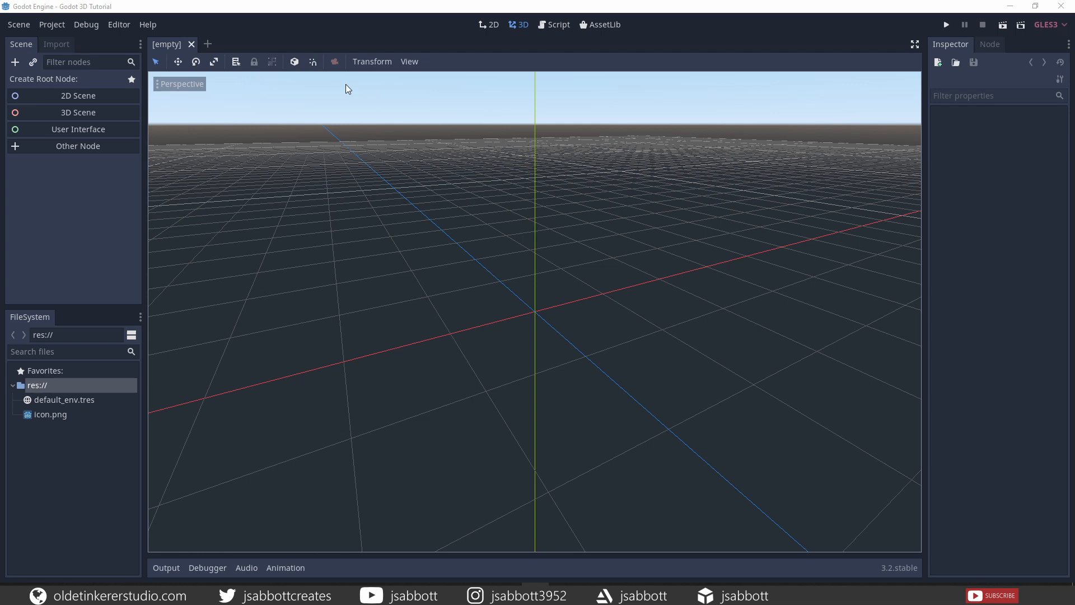
mouse_move(323, 81)
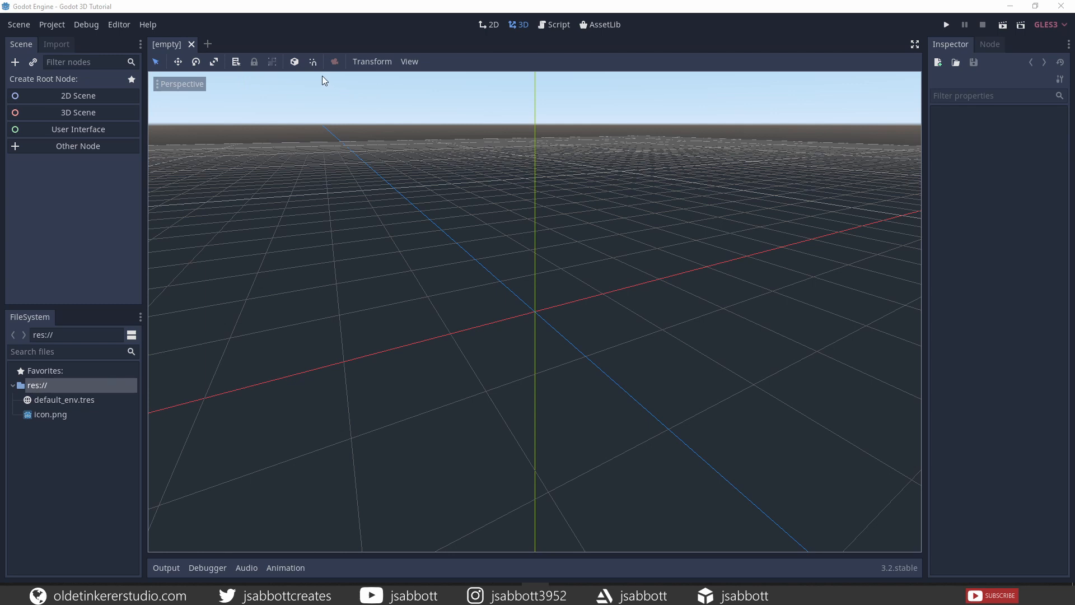
mouse_move(330, 80)
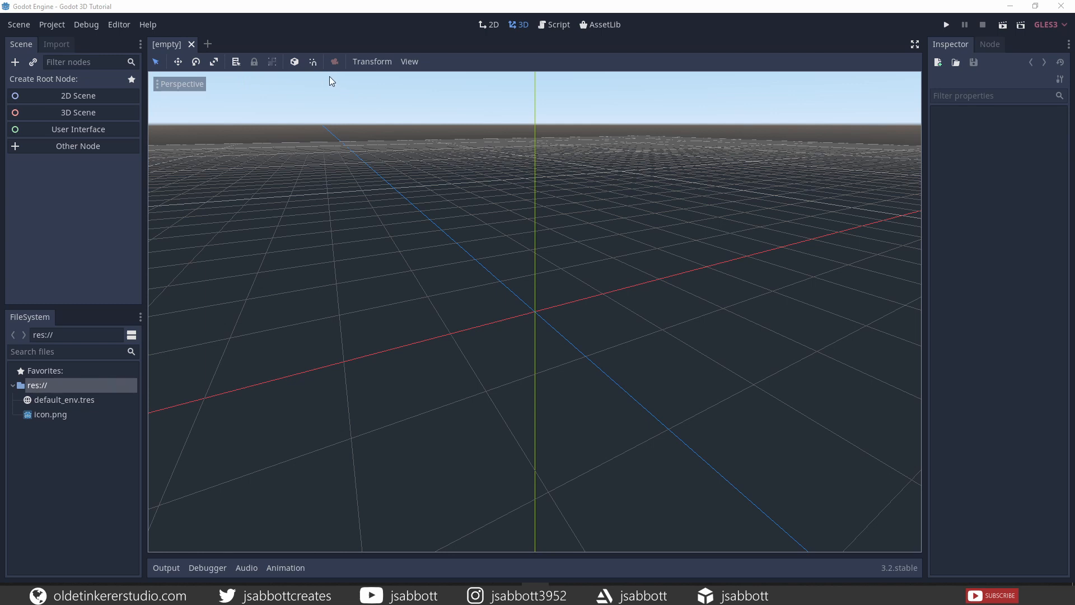
left_click(491, 24)
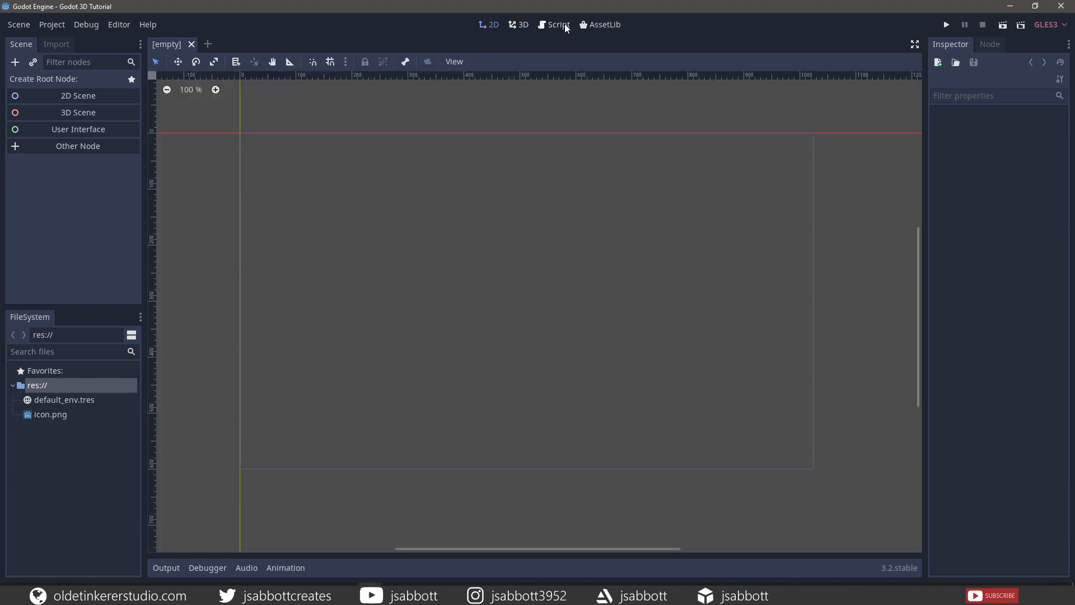
left_click(522, 24)
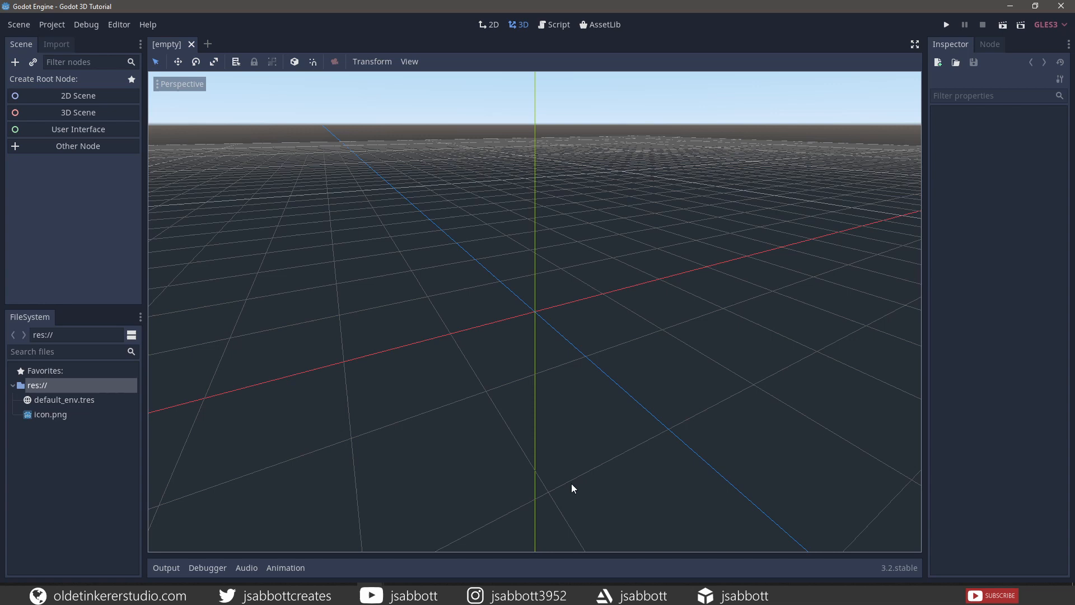
mouse_move(528, 570)
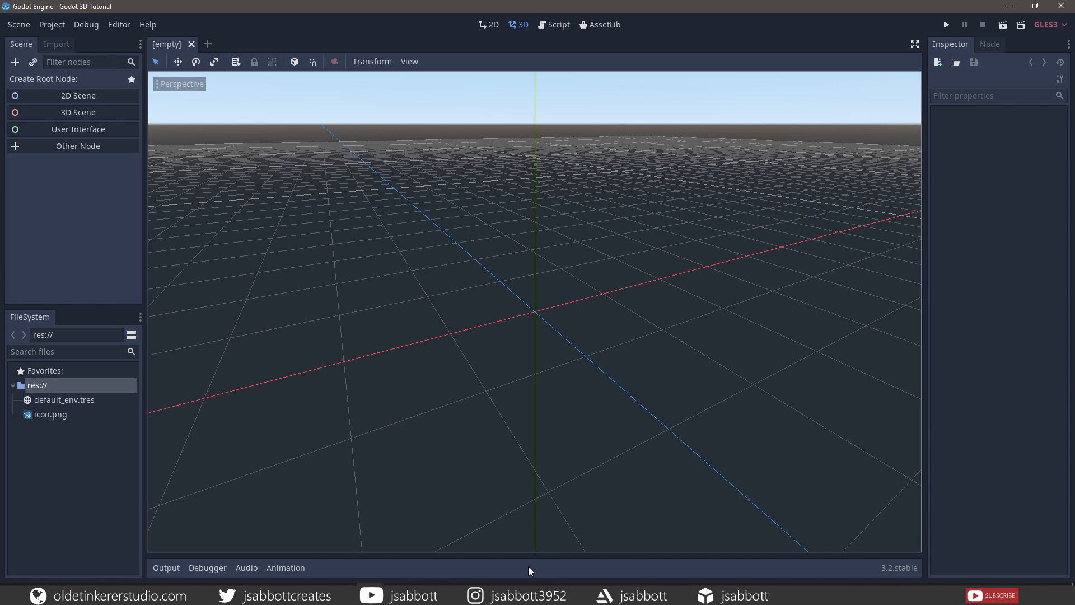
mouse_move(245, 534)
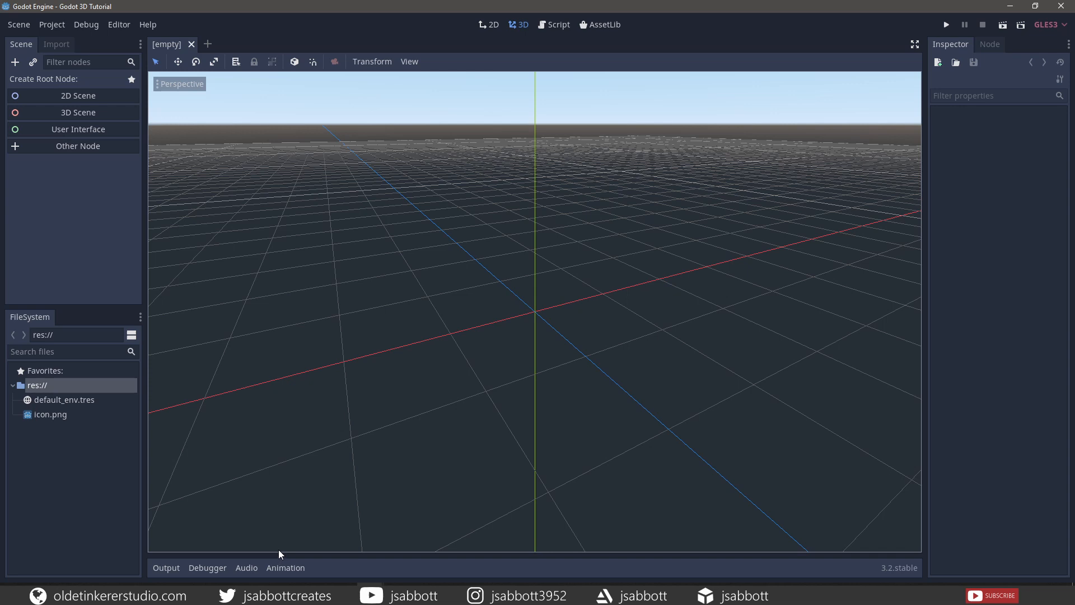
mouse_move(342, 389)
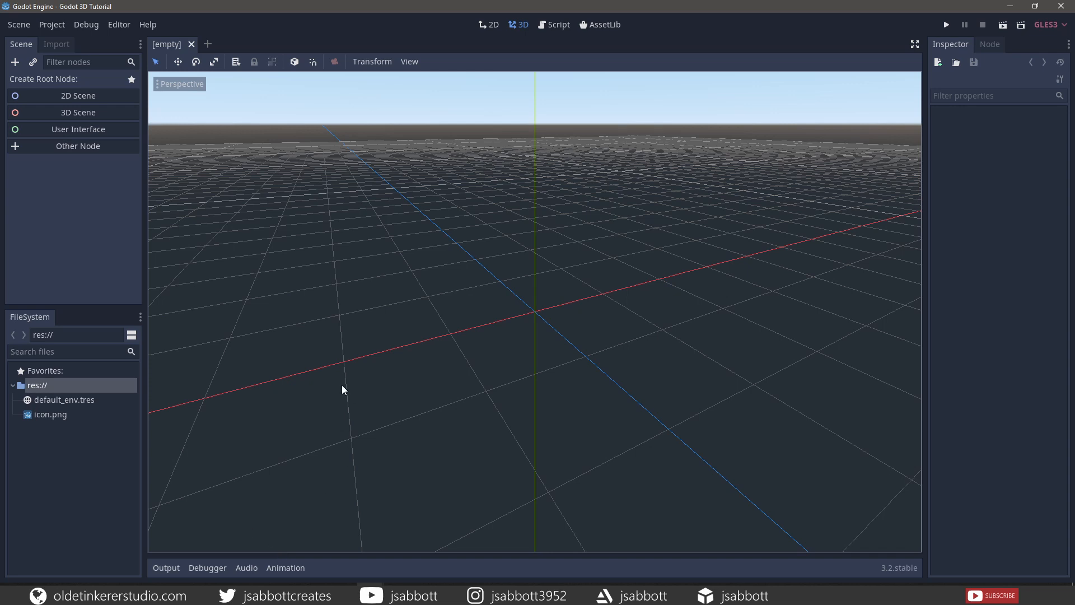
mouse_move(358, 392)
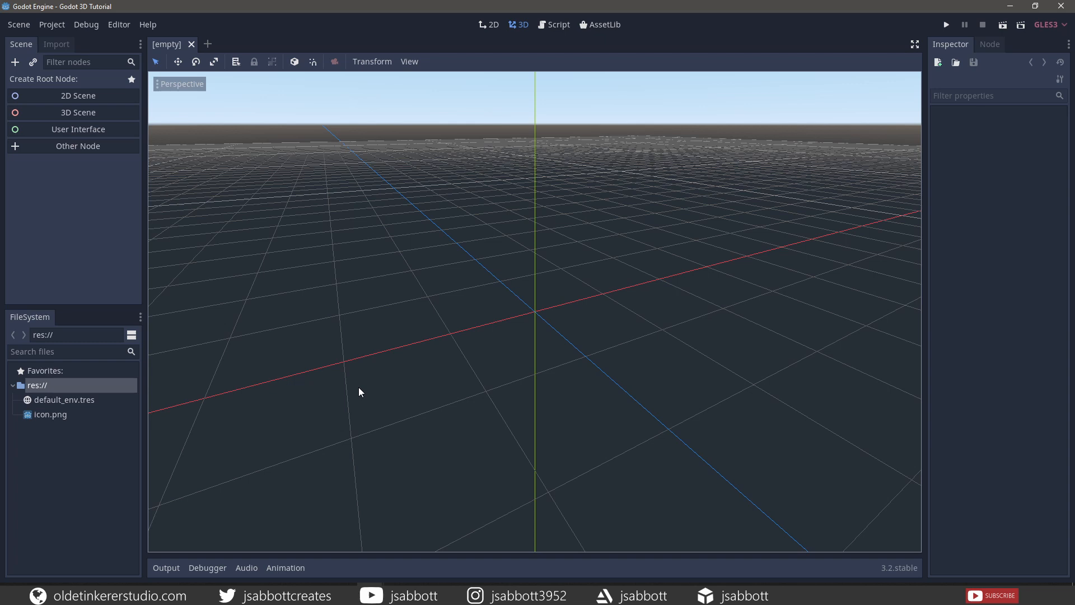
mouse_move(375, 399)
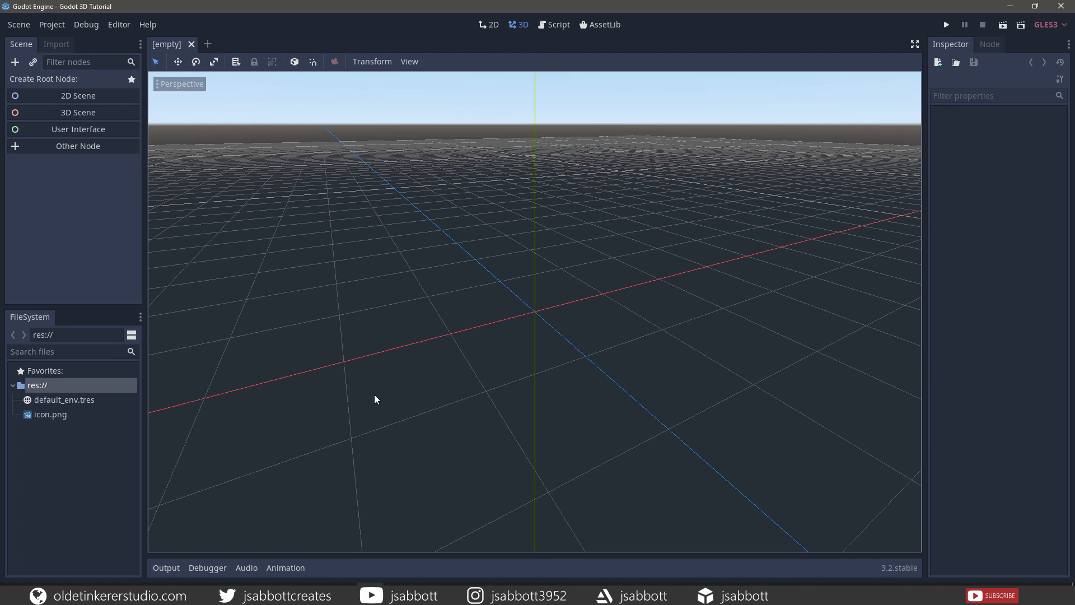
mouse_move(541, 418)
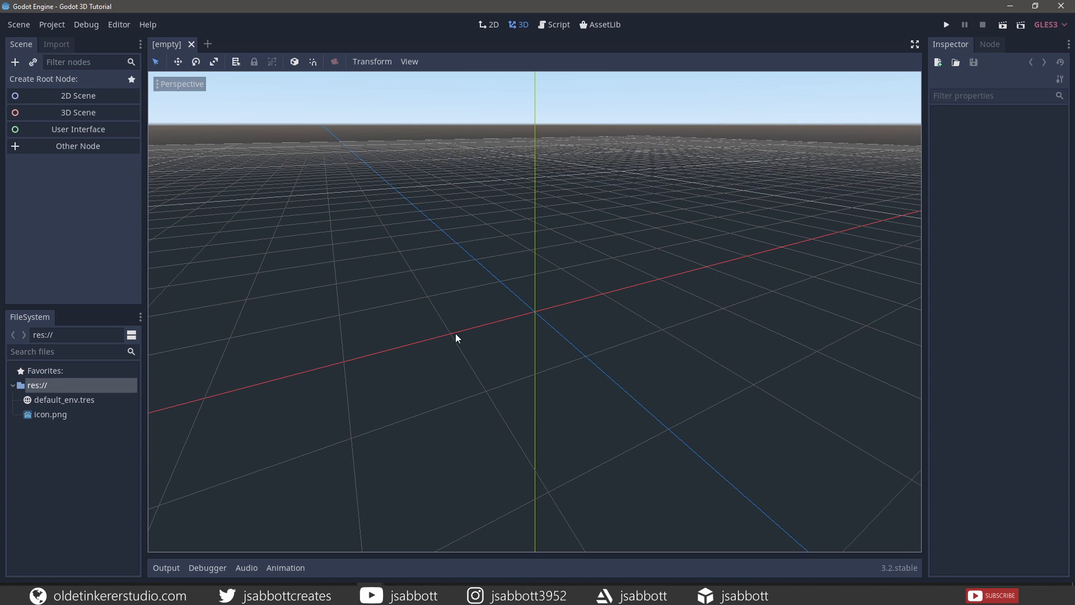
mouse_move(609, 367)
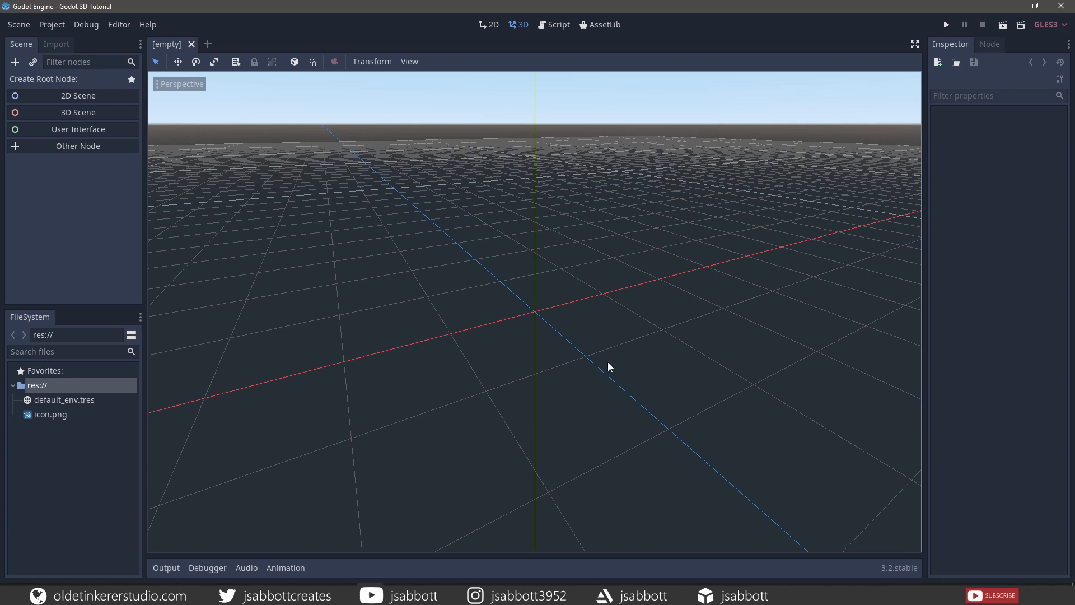
mouse_move(543, 348)
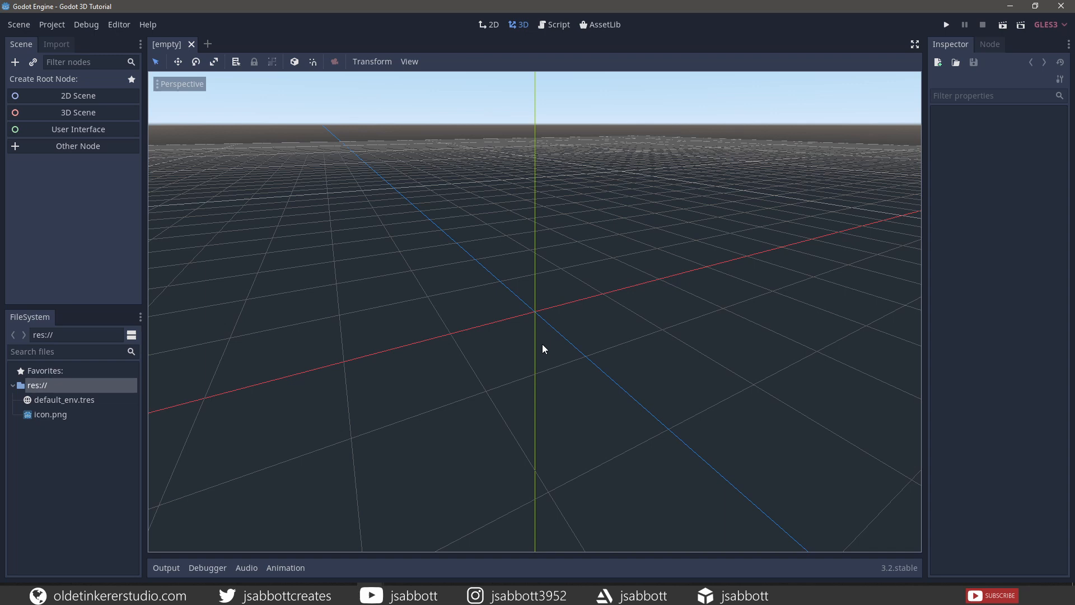
mouse_move(478, 333)
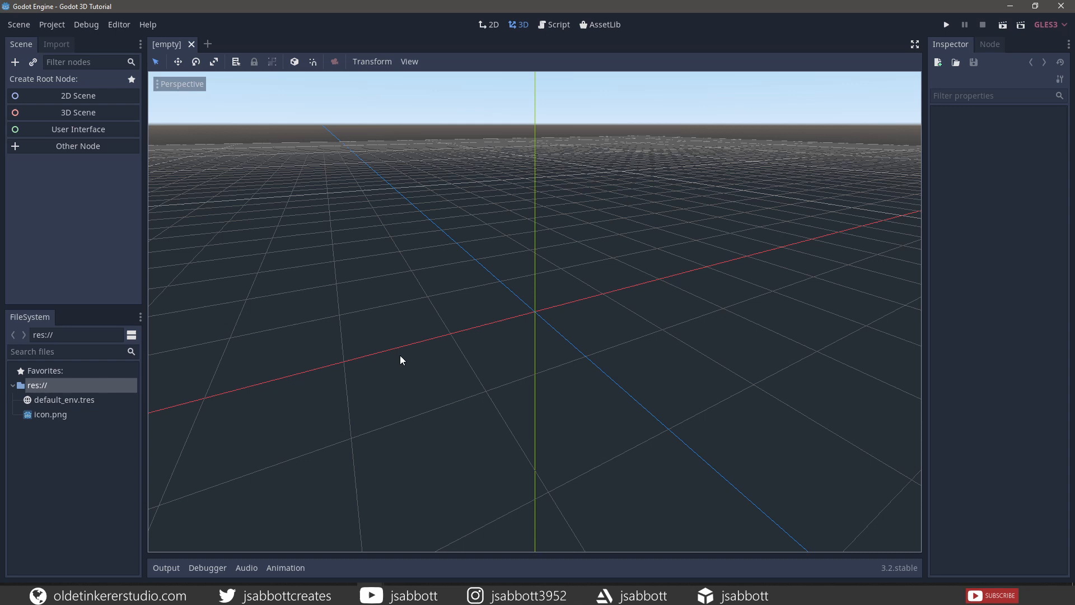
mouse_move(545, 318)
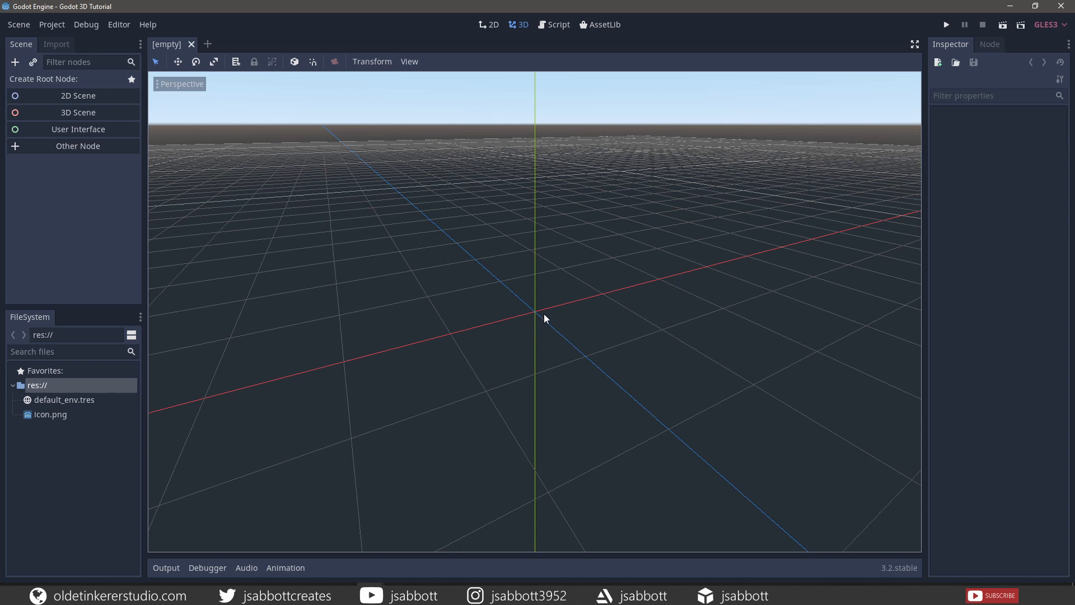
mouse_move(538, 174)
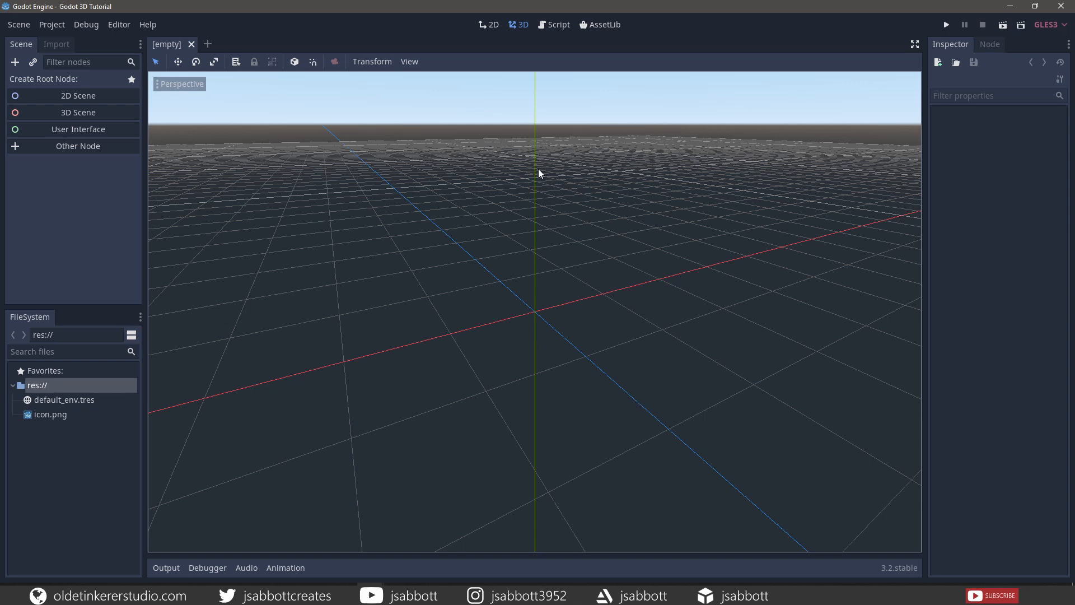
mouse_move(528, 174)
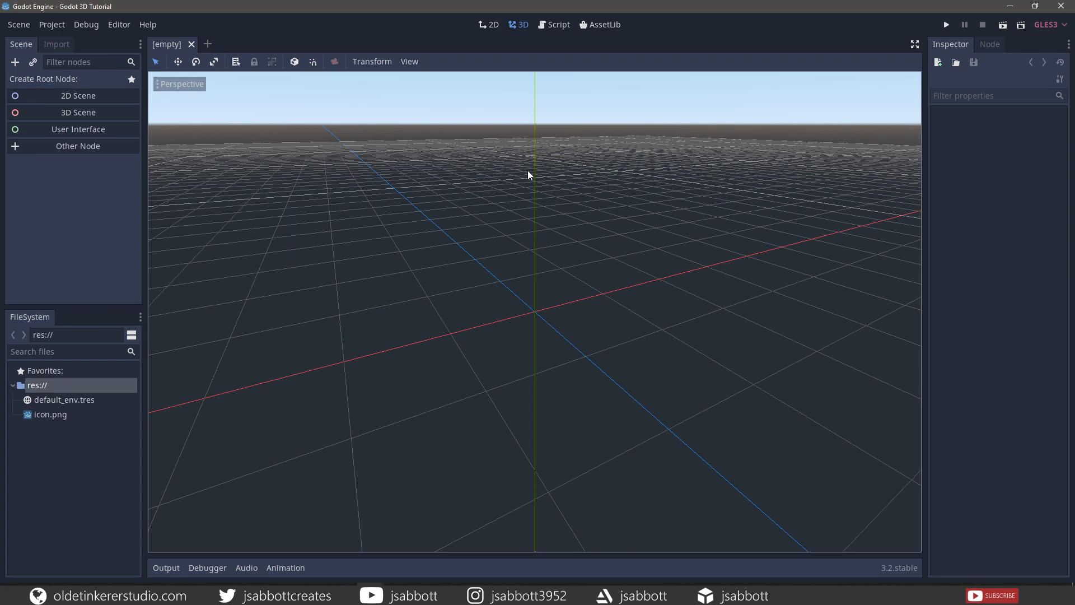
mouse_move(507, 272)
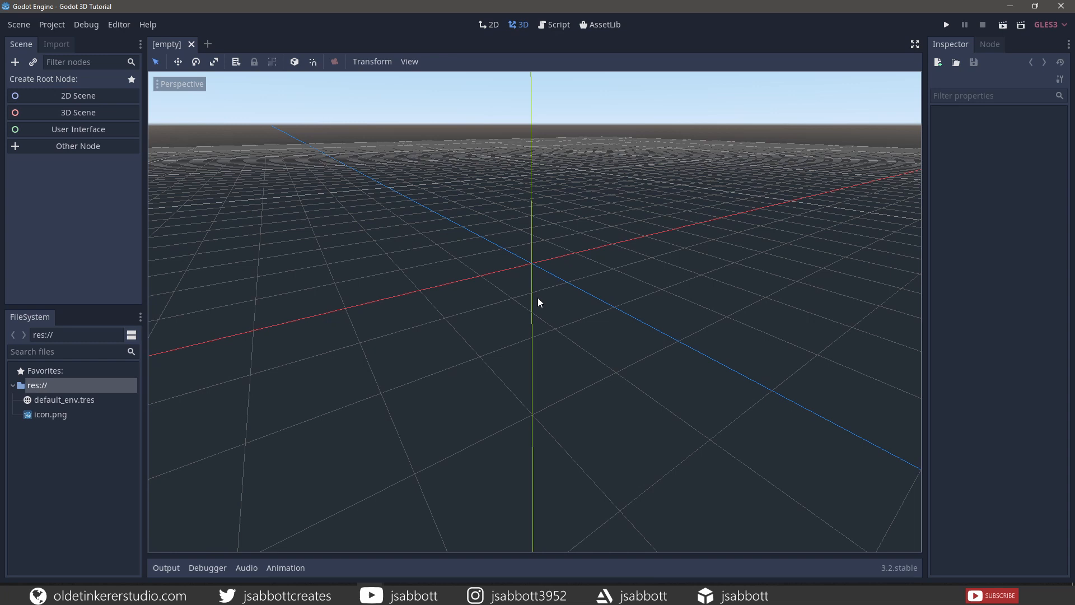
mouse_move(538, 297)
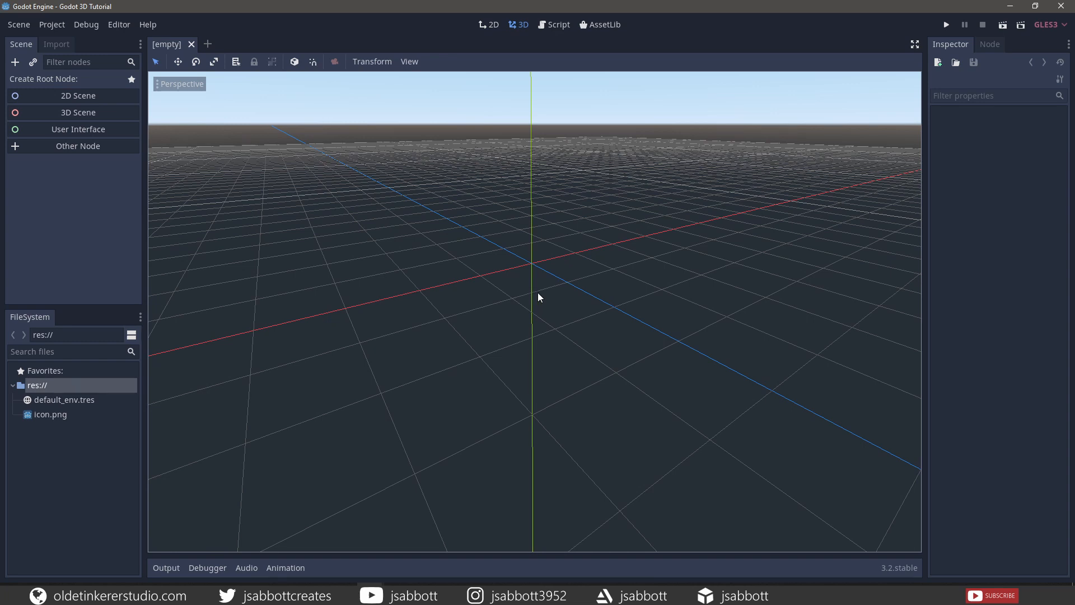
mouse_move(173, 91)
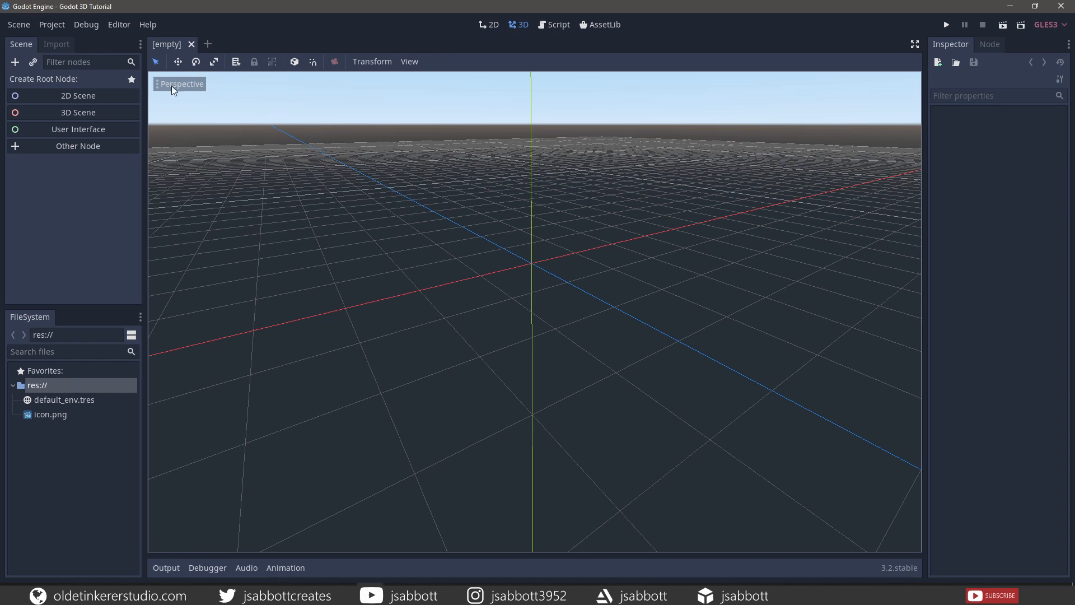
Open the 3D viewport's Perspective menu of preset views and display modes.
left_click(181, 84)
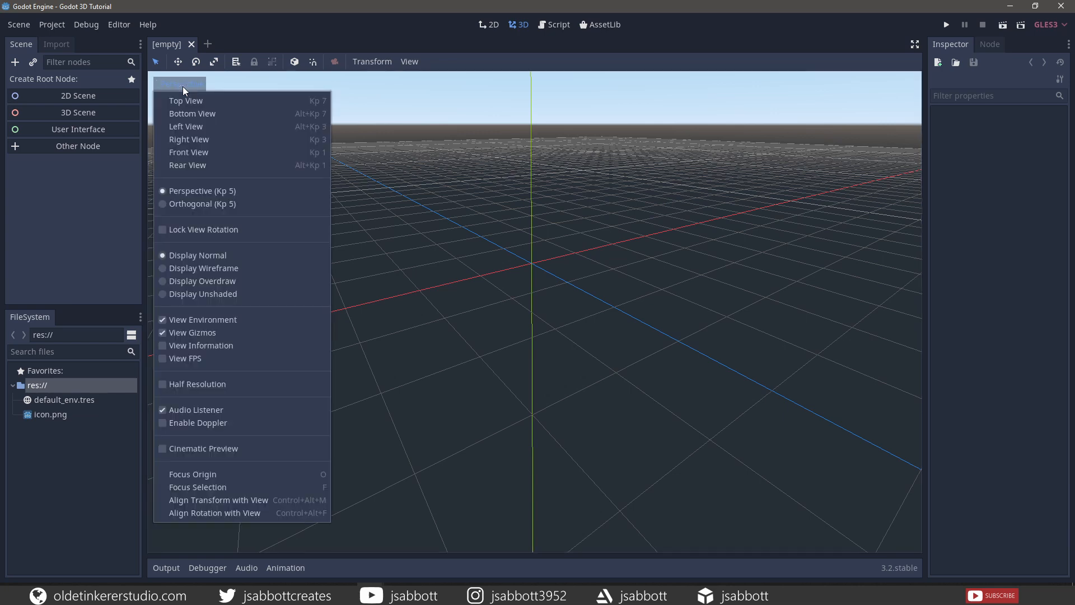
mouse_move(186, 125)
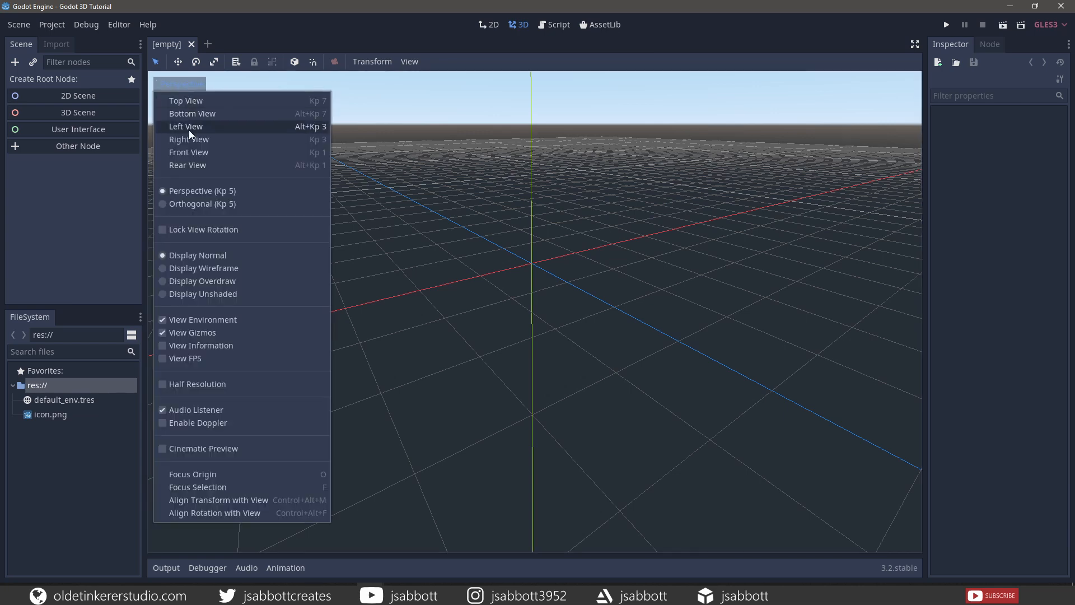
mouse_move(188, 153)
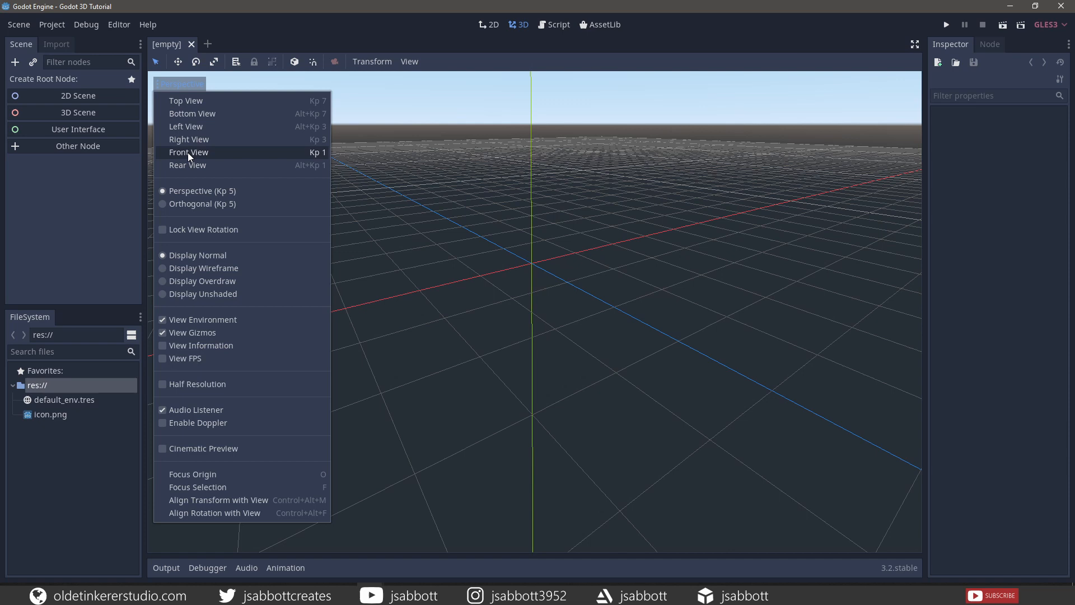
mouse_move(186, 100)
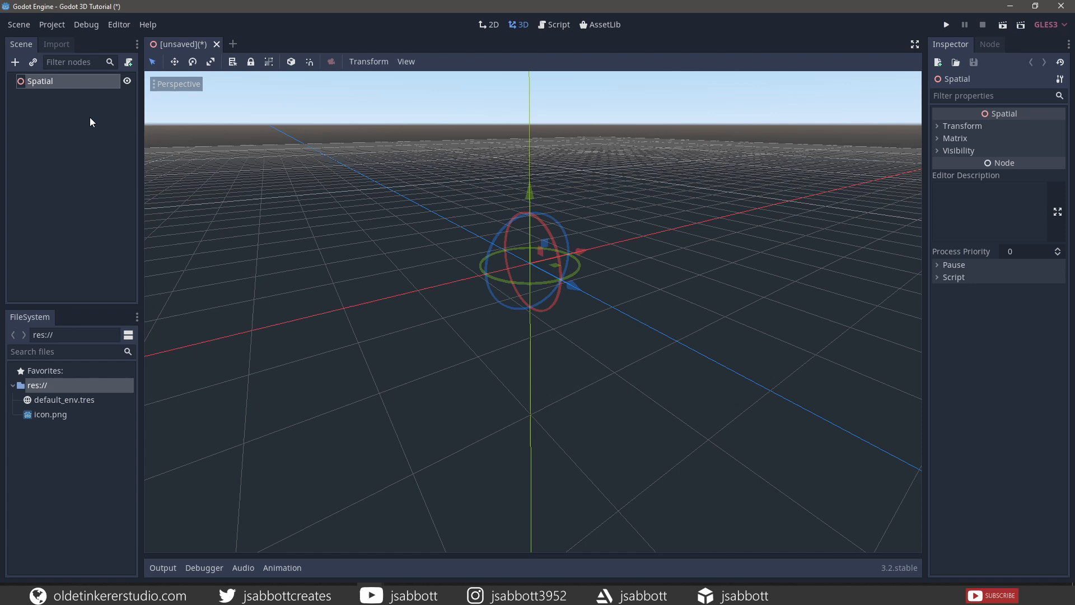
mouse_move(74, 103)
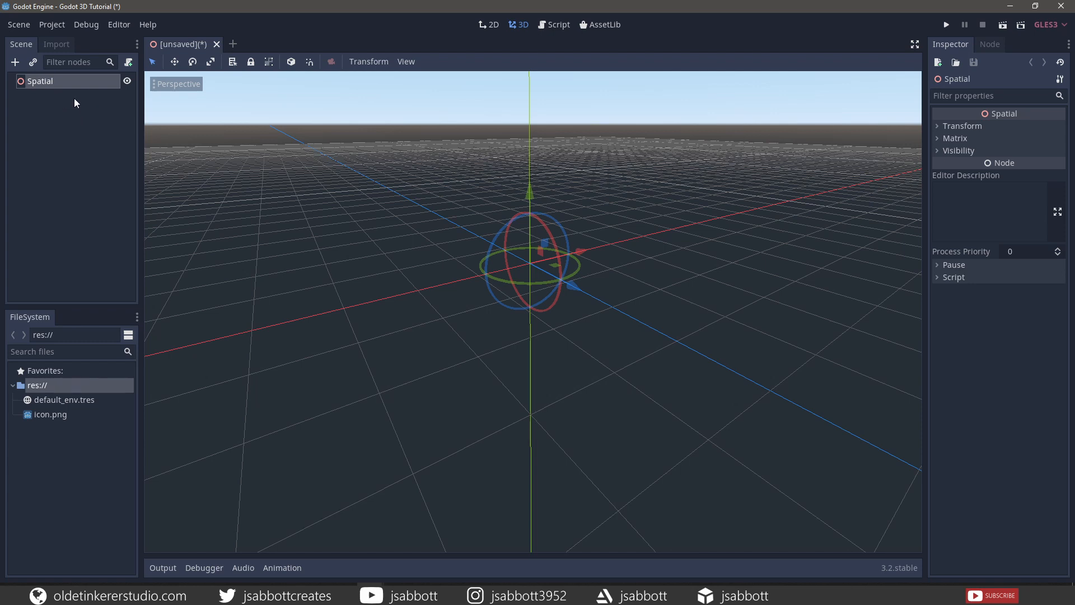
mouse_move(71, 132)
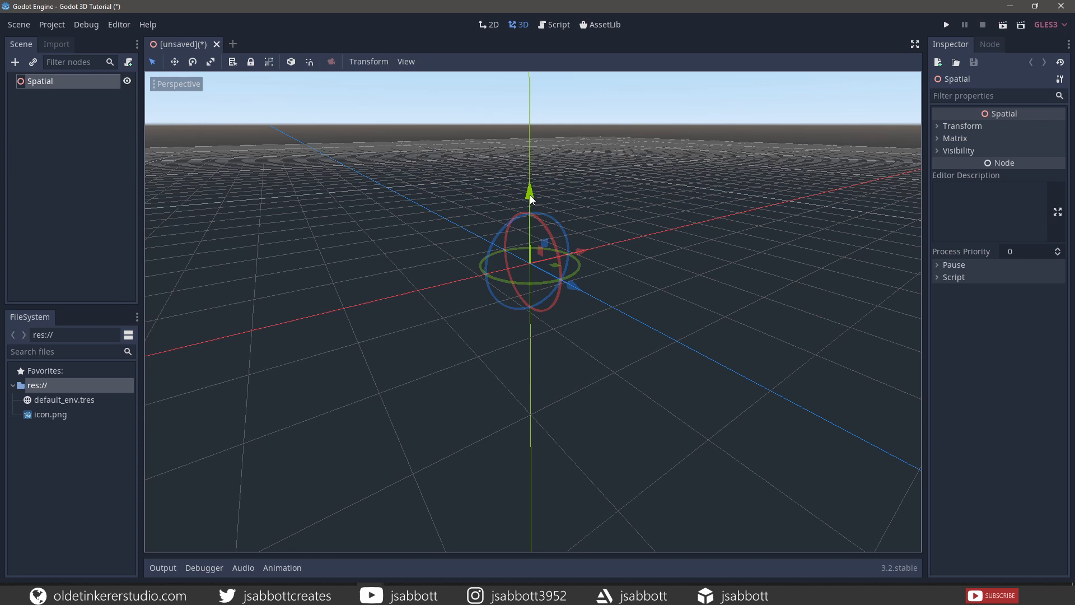
mouse_move(517, 211)
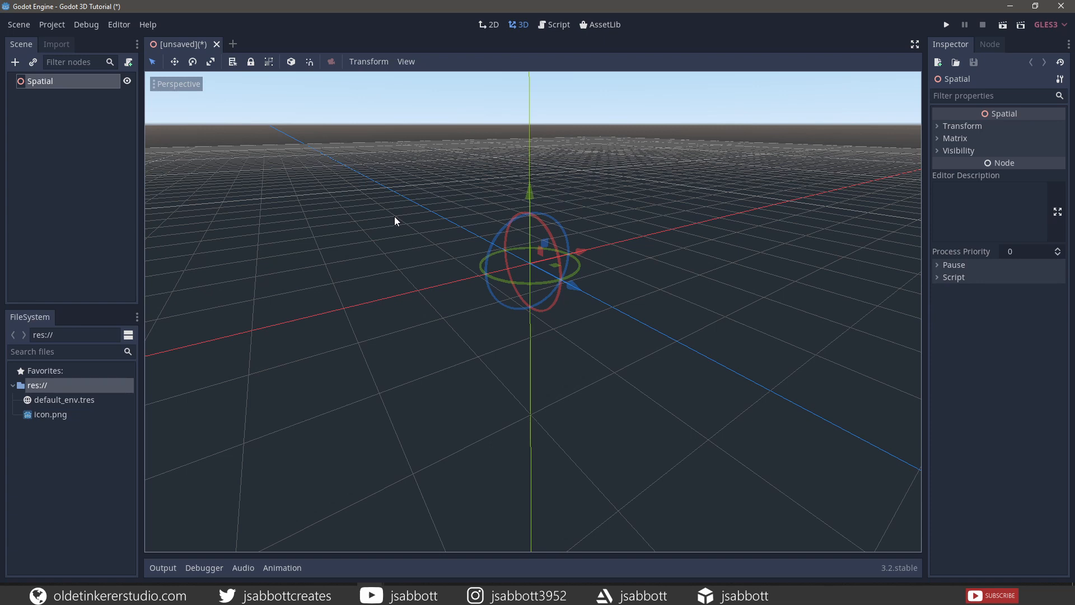
mouse_move(445, 171)
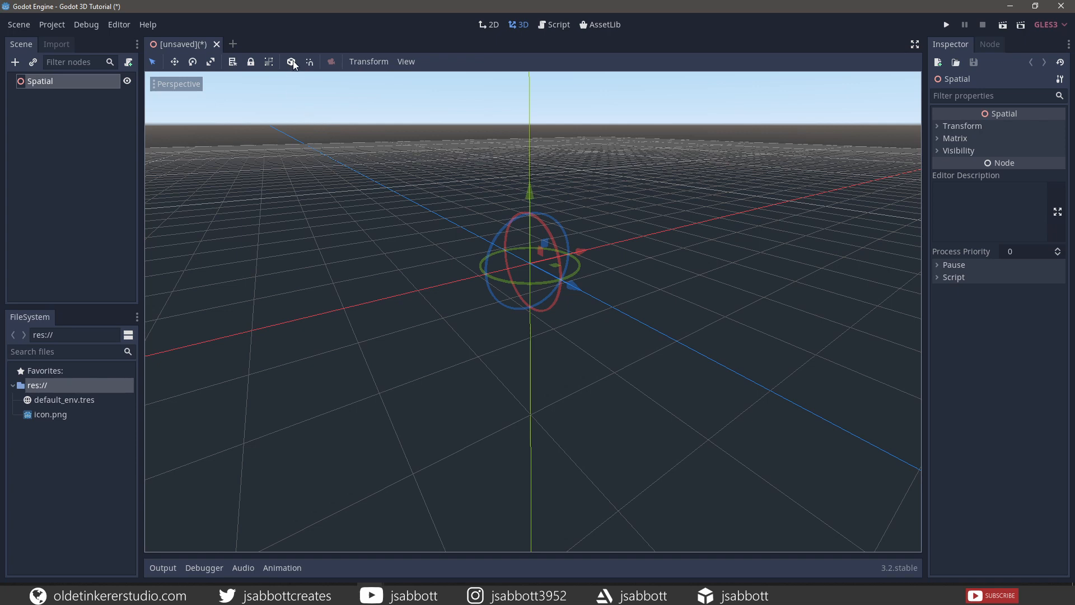
mouse_move(293, 61)
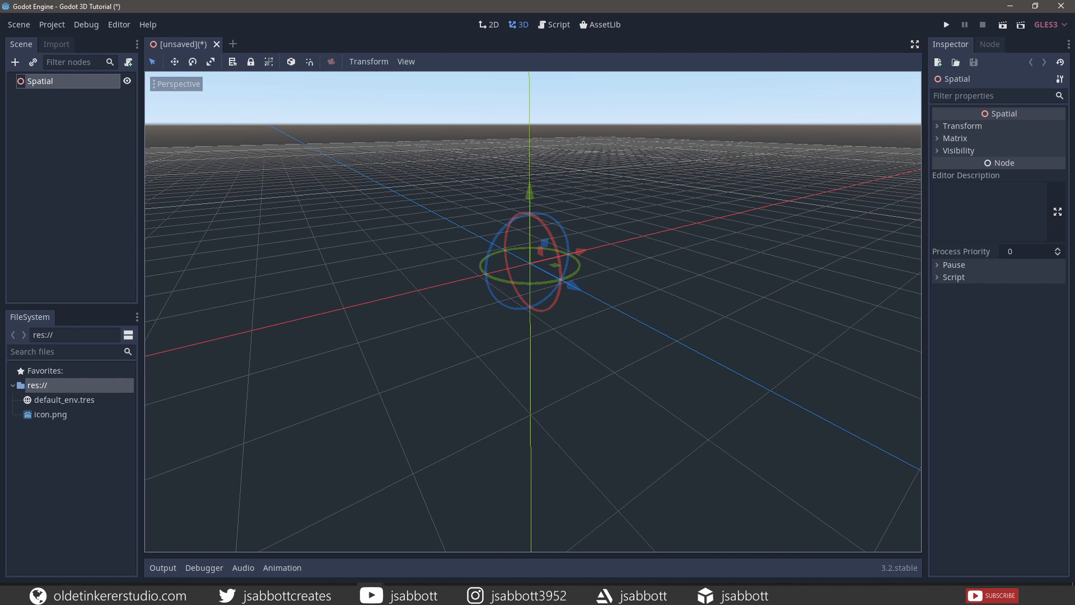
mouse_move(805, 153)
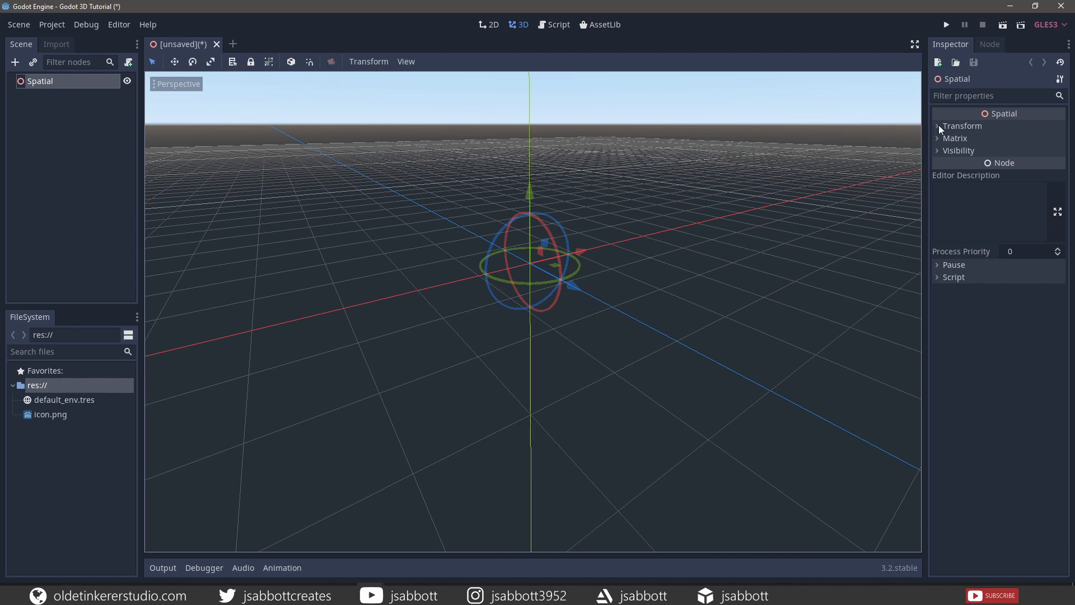
Expand the Spatial root's Transform section in the Inspector to show translation, rotation and scale.
left_click(937, 126)
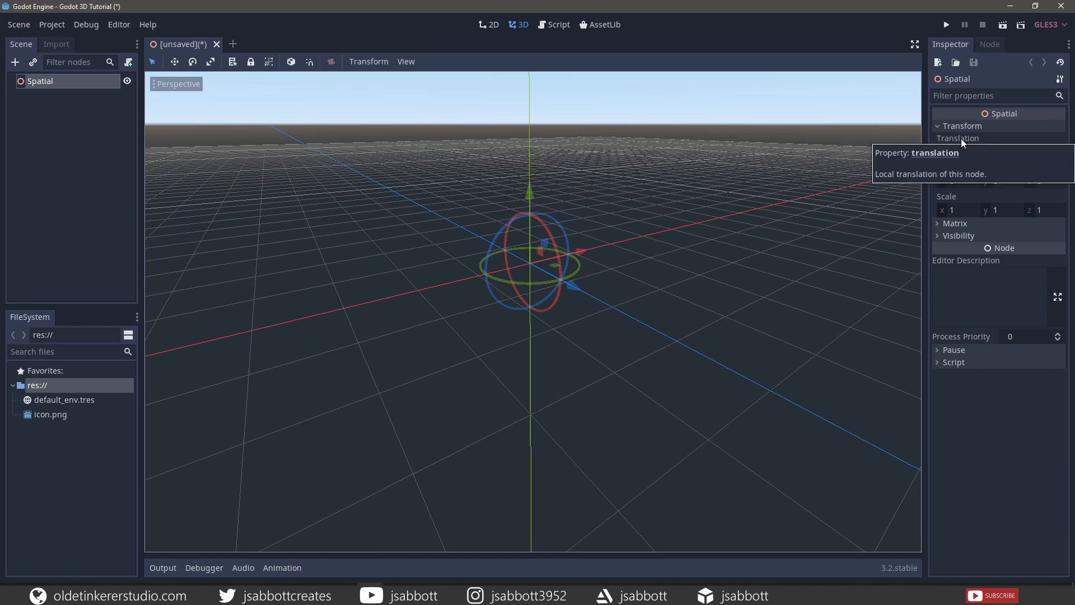
mouse_move(732, 244)
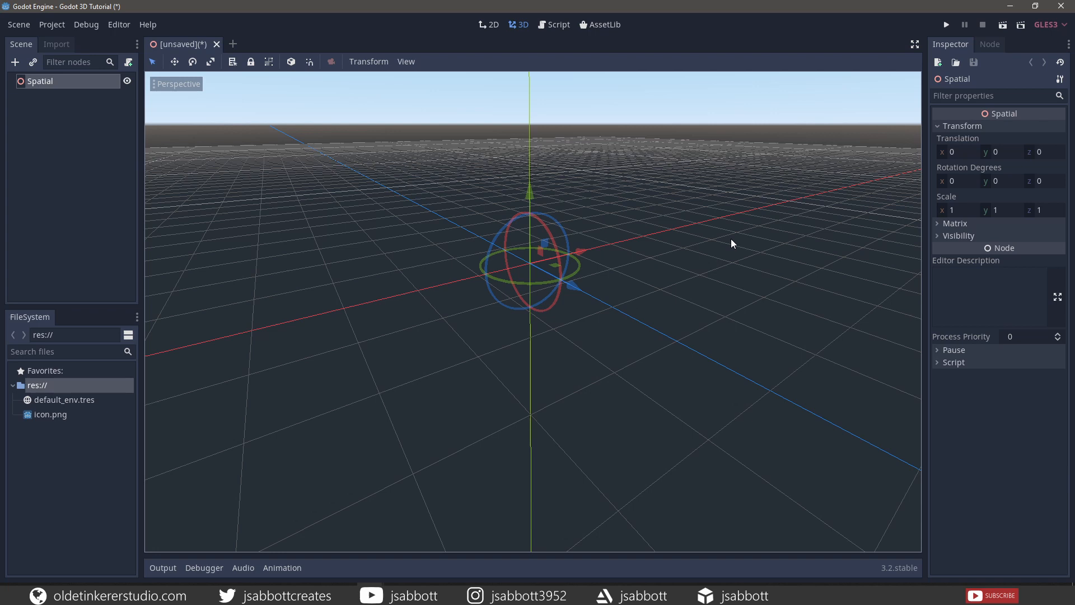
mouse_move(66, 82)
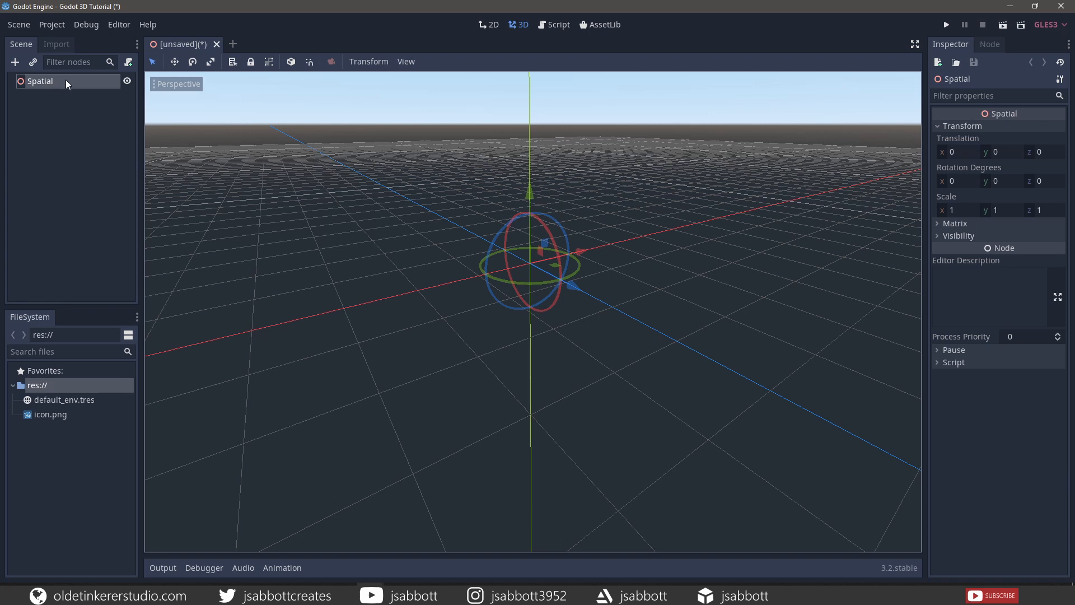
mouse_move(40, 80)
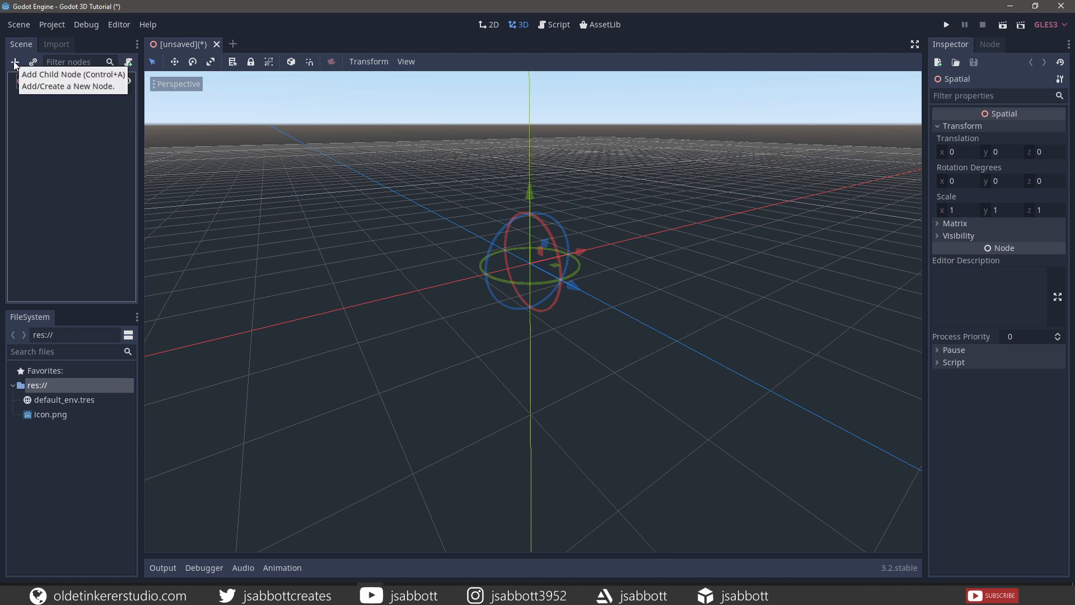
Add a MeshInstance child under Spatial, found by searching 'mesh'.
left_click(15, 61)
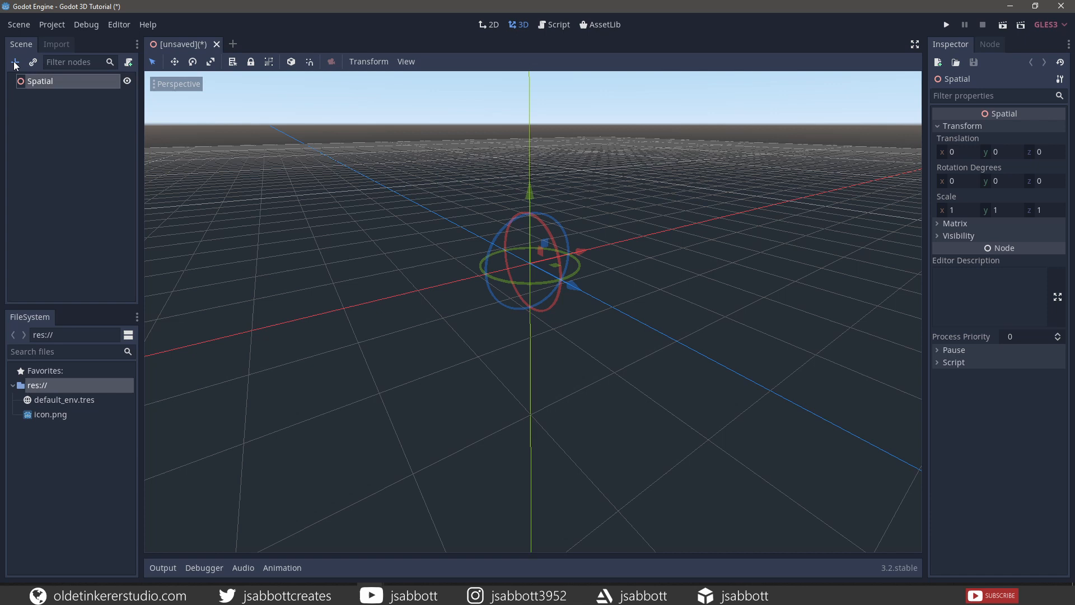
left_click(13, 62)
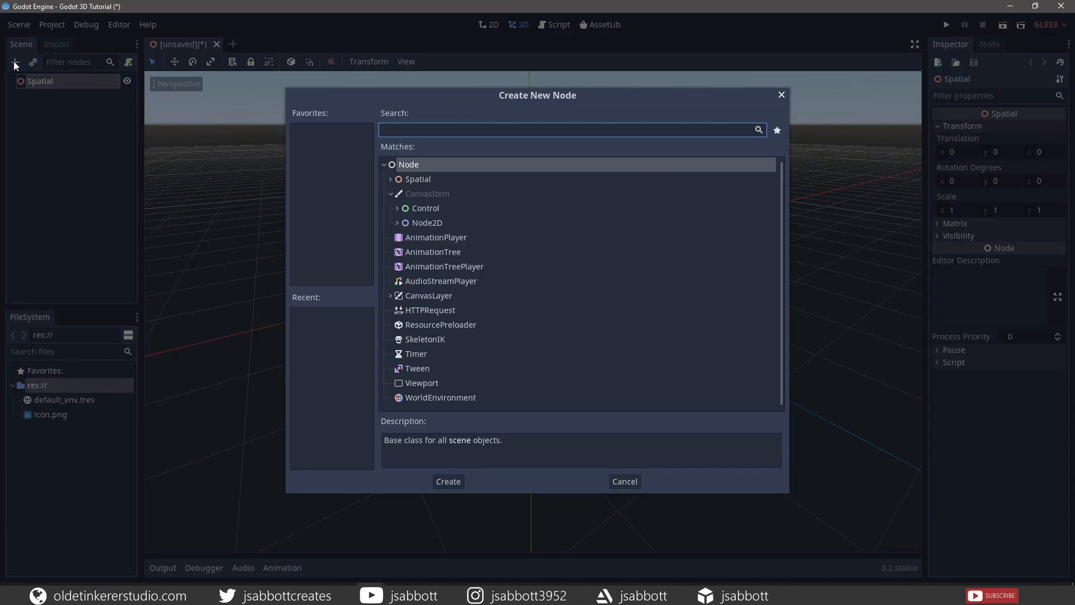
type("mesh")
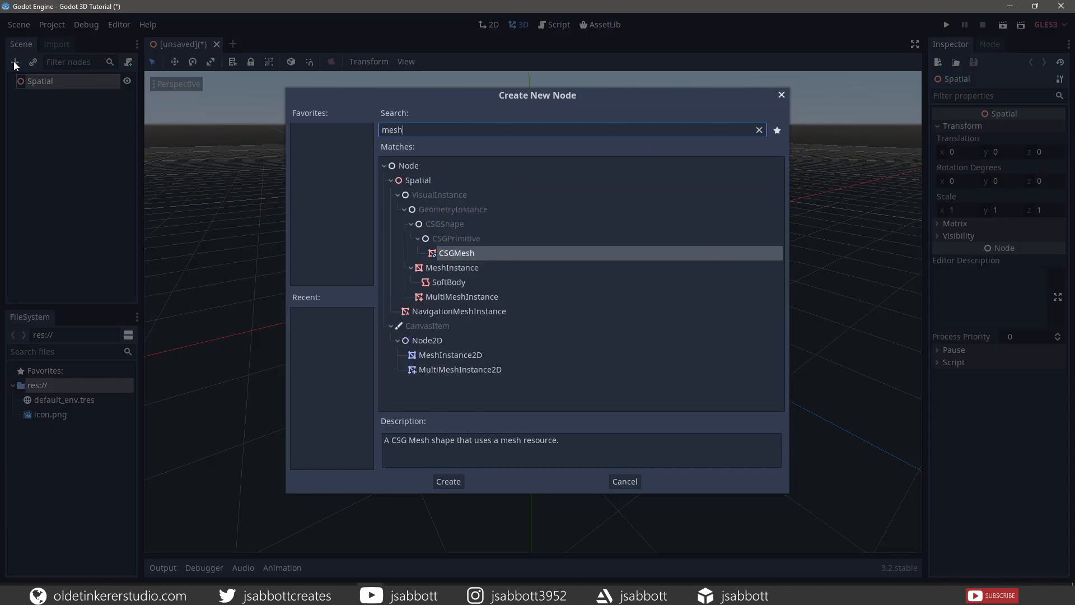
mouse_move(446, 278)
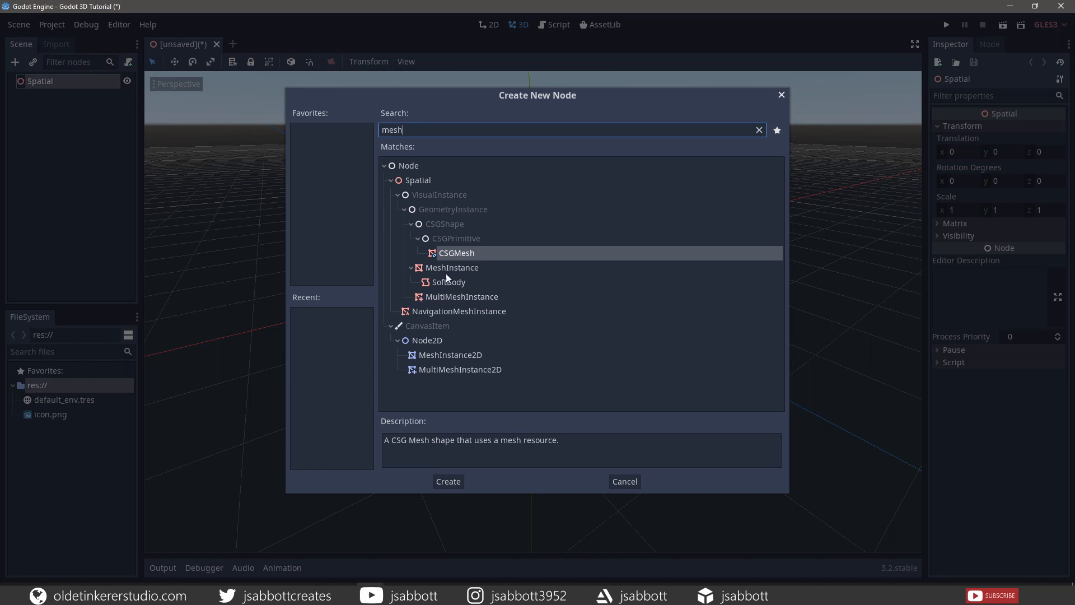
left_click(452, 267)
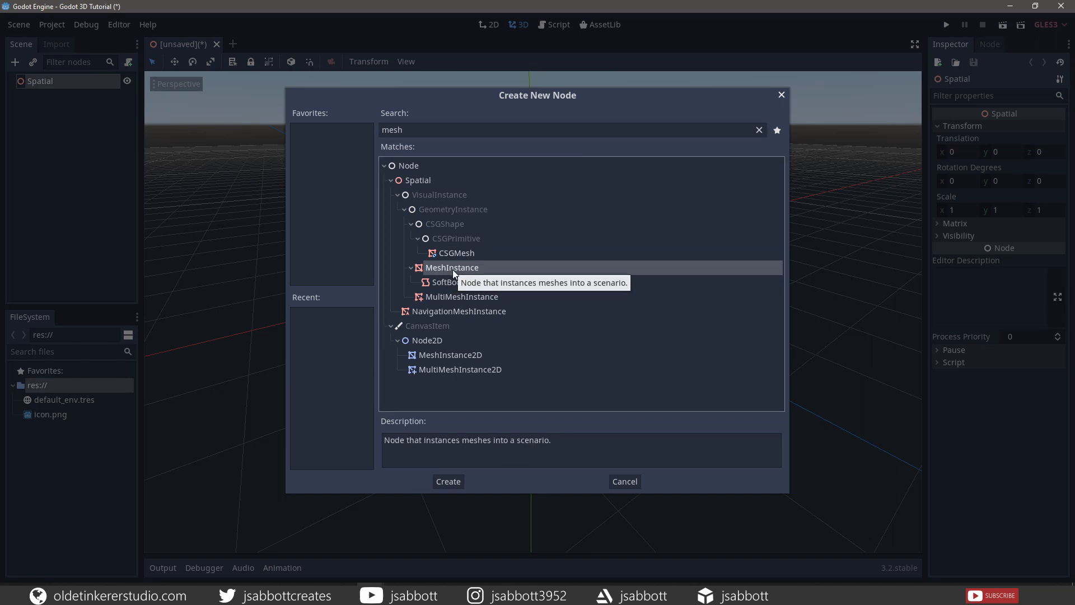
left_click(448, 480)
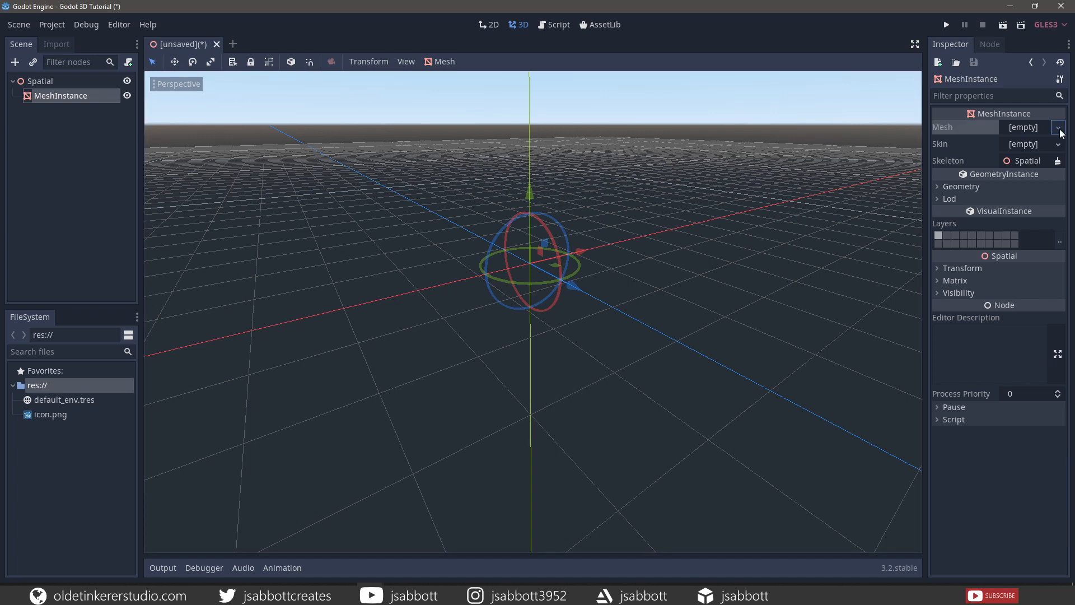
Assign a New CubeMesh to the MeshInstance's Mesh property.
left_click(1058, 127)
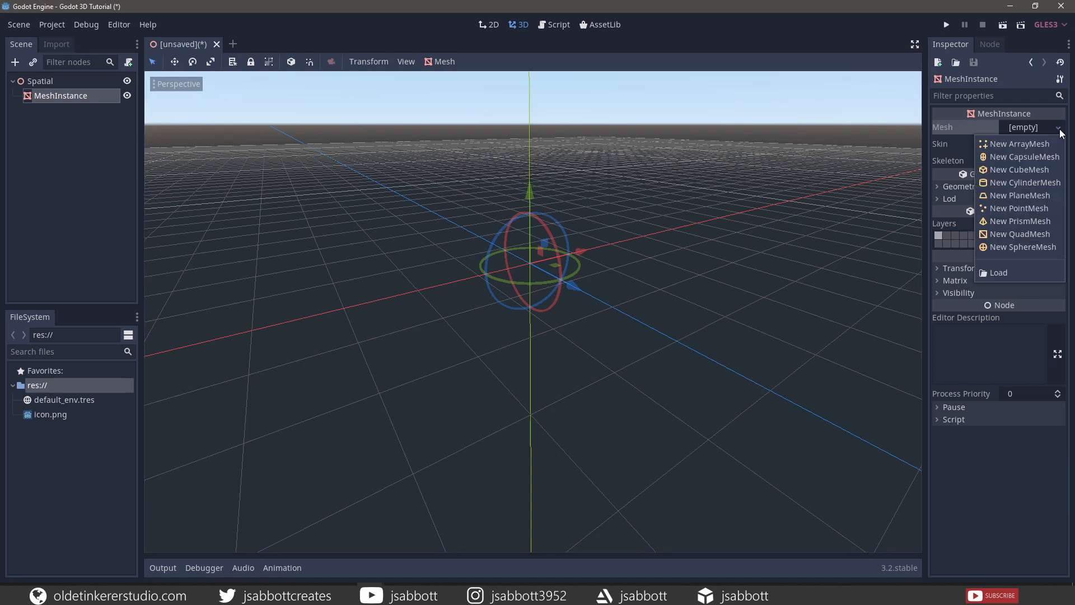
left_click(1020, 169)
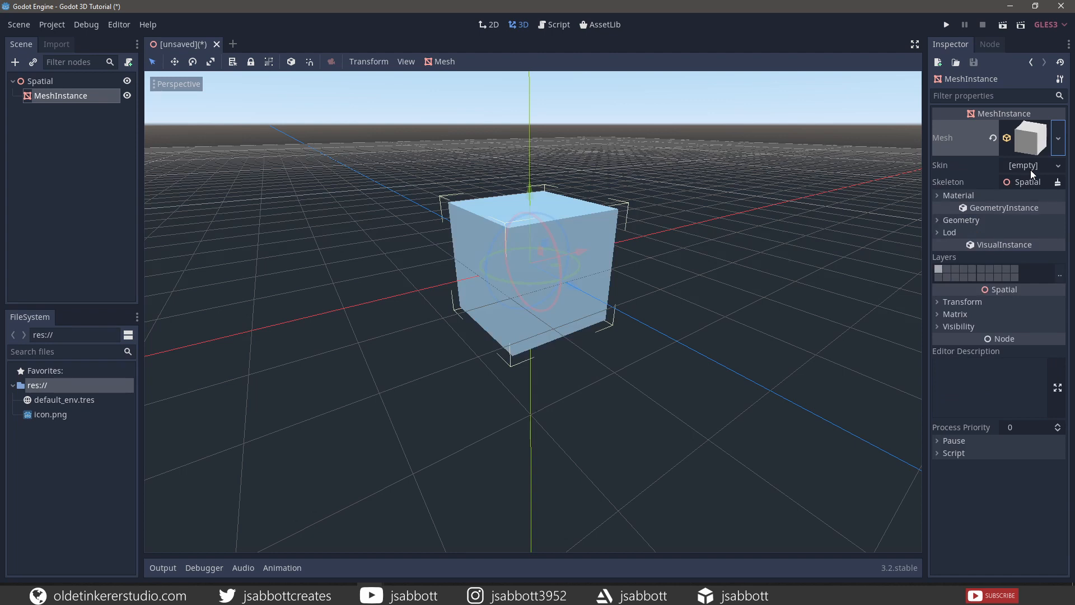
mouse_move(624, 343)
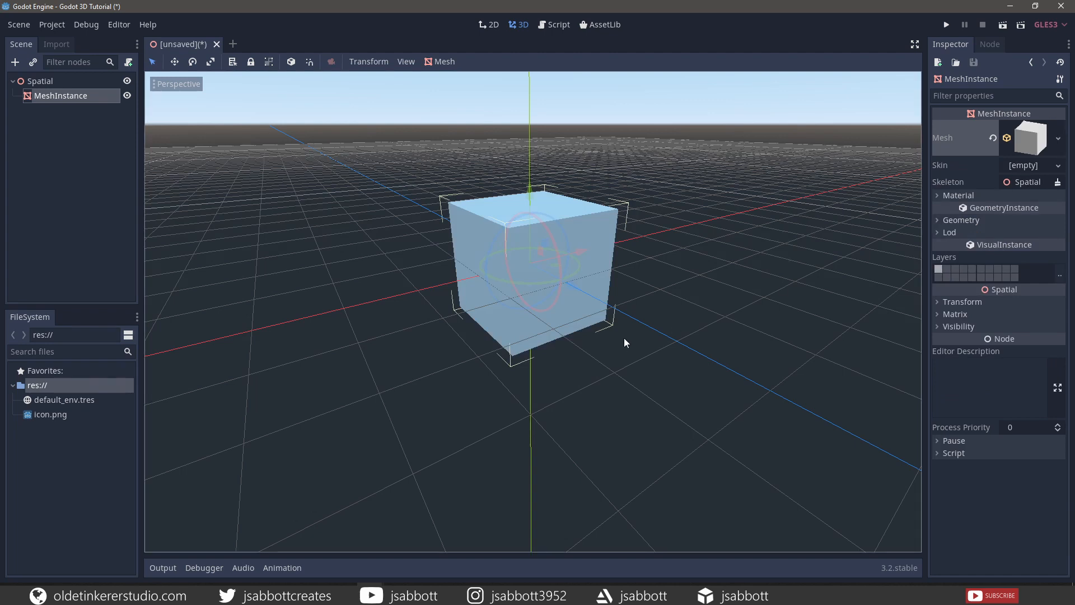
mouse_move(600, 339)
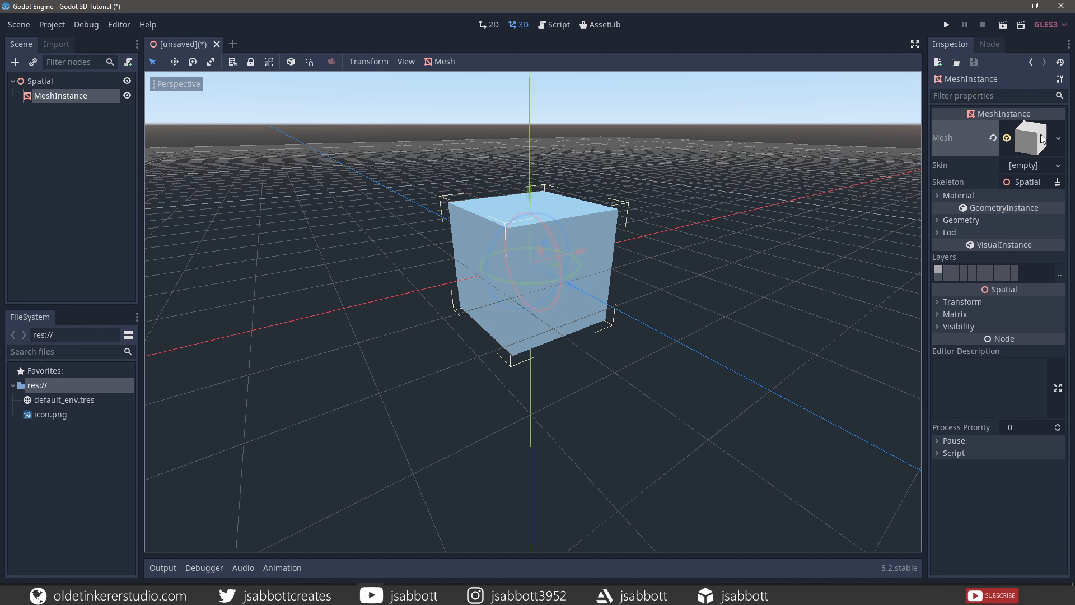
mouse_move(772, 250)
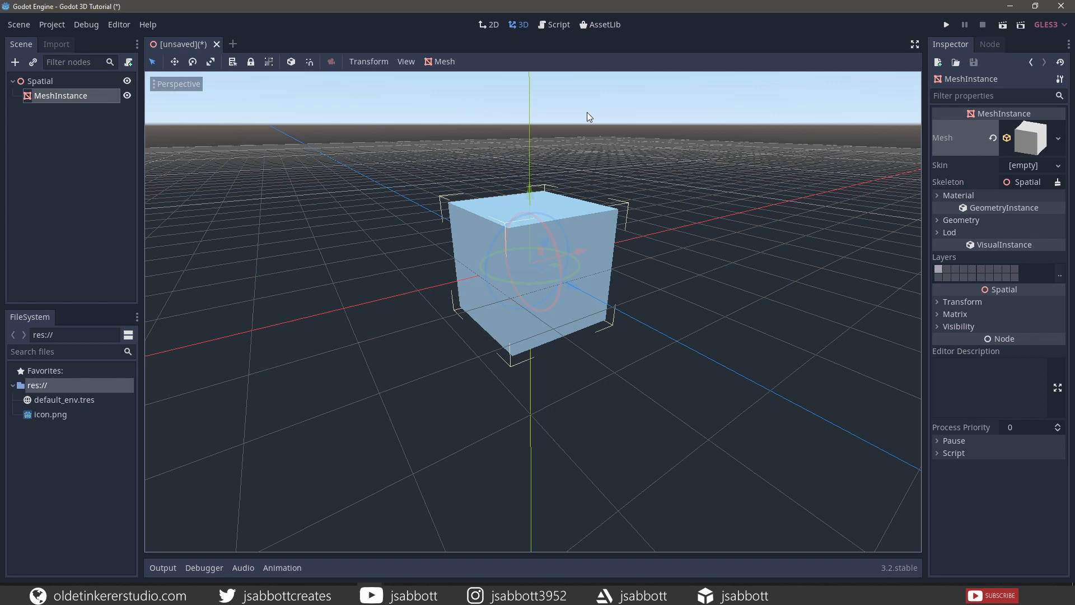
mouse_move(747, 285)
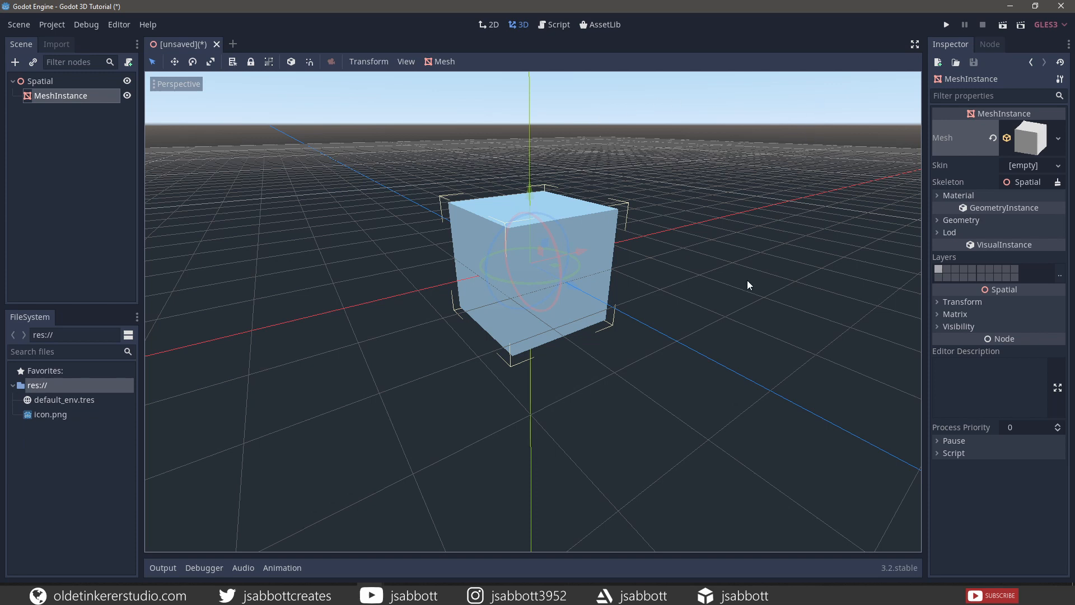
mouse_move(725, 300)
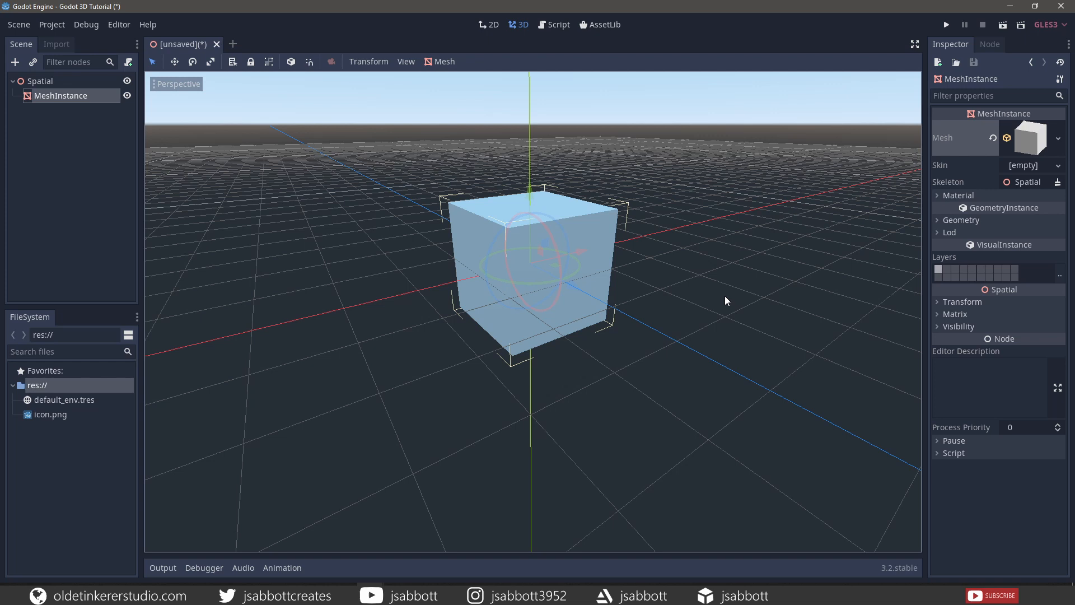
mouse_move(61, 95)
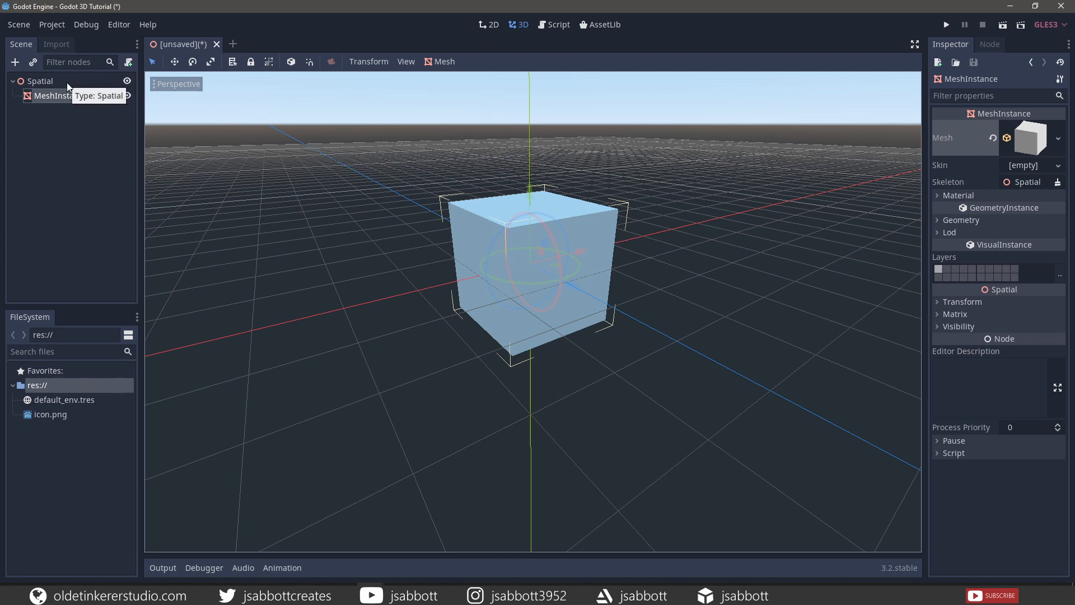
Add a Camera child under the Spatial root, found by searching 'camera'.
left_click(39, 81)
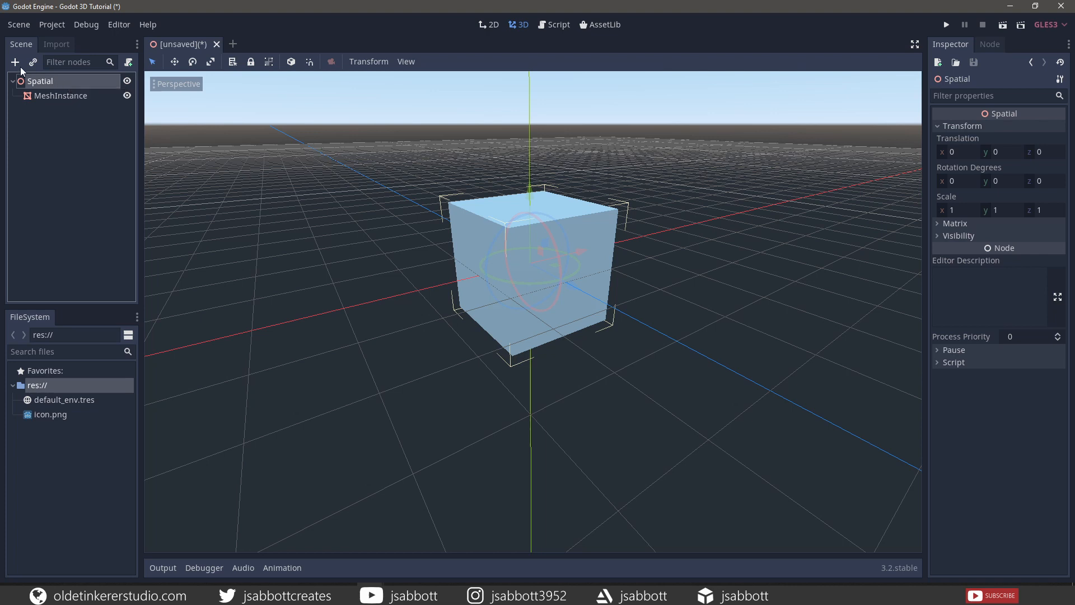
left_click(15, 62)
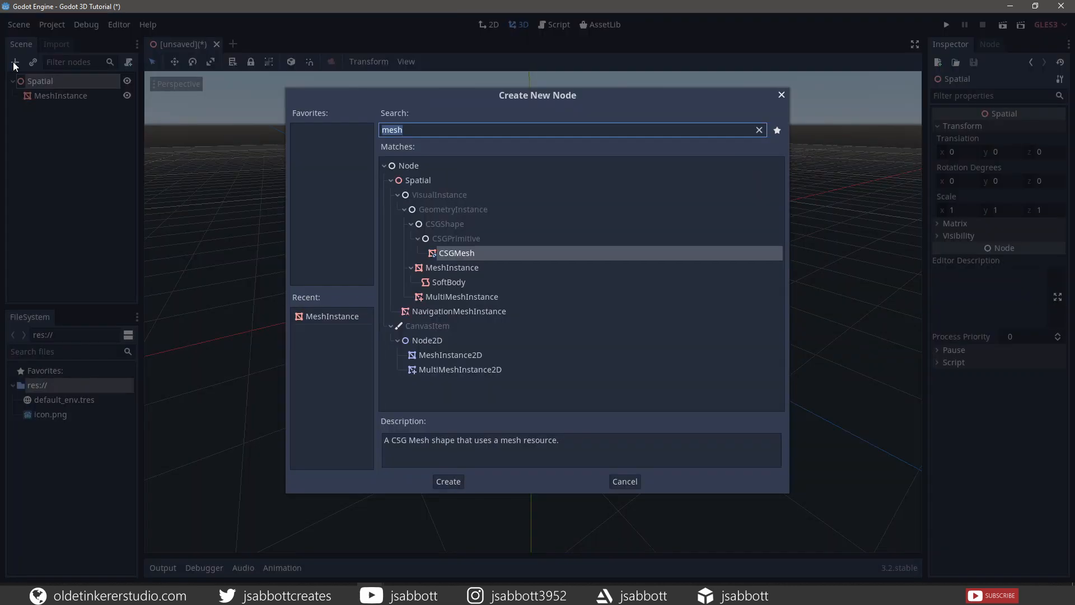
type("came")
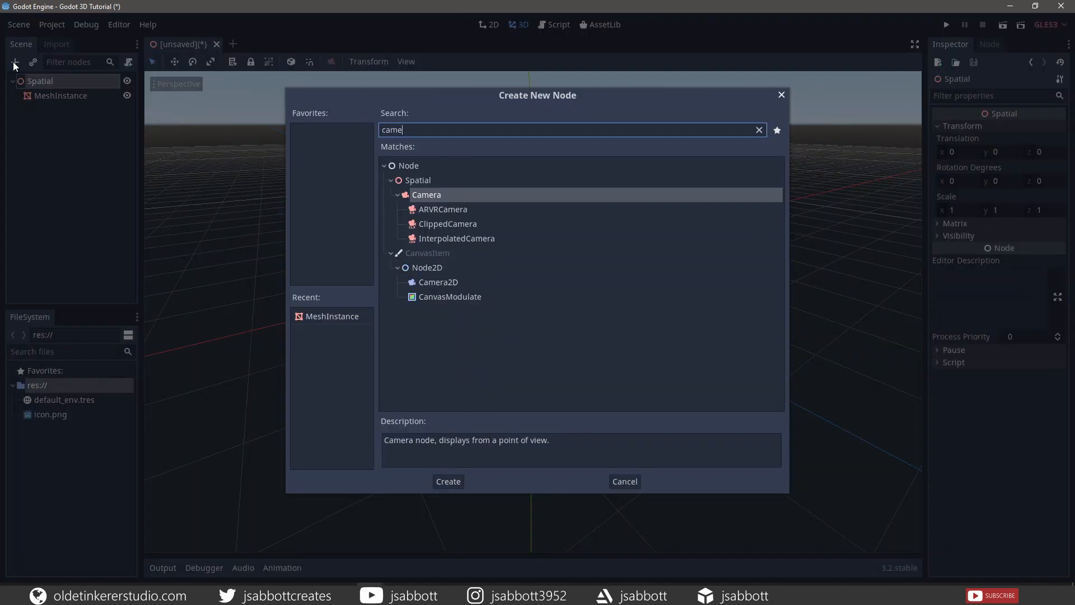
type("ra")
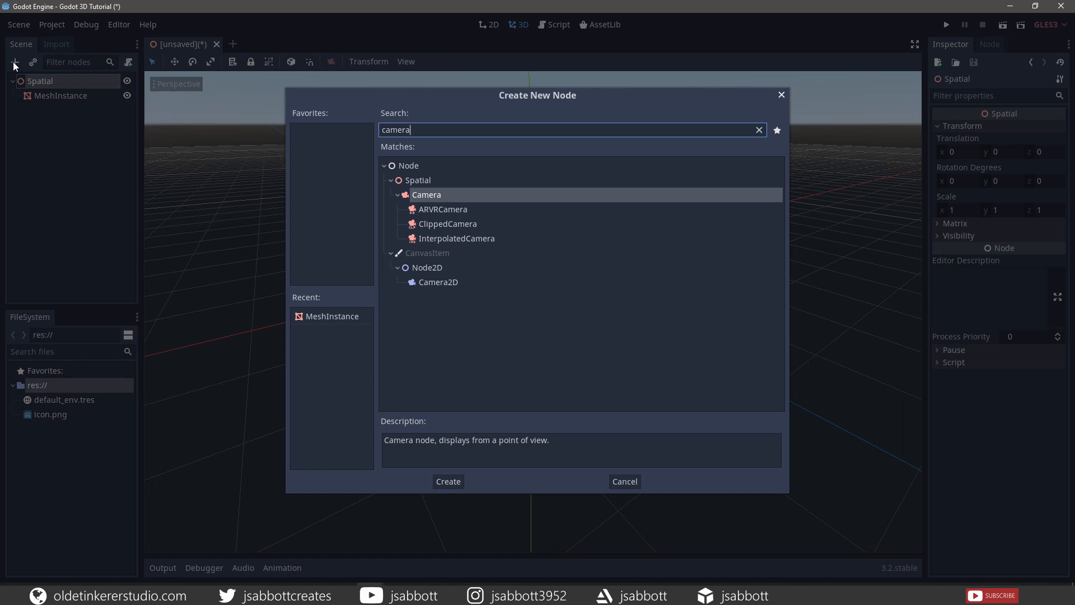
mouse_move(427, 199)
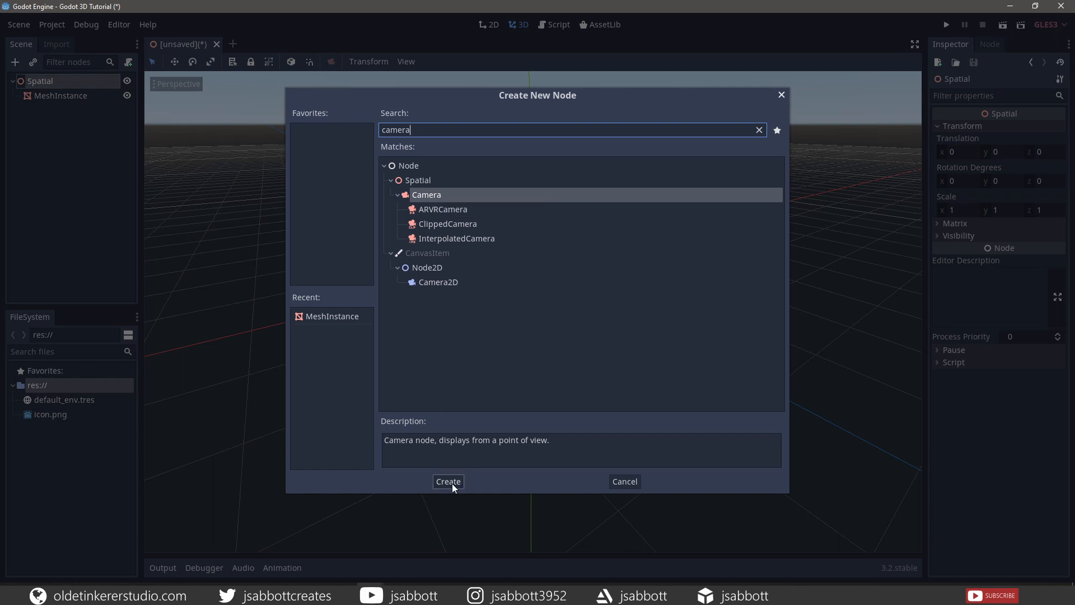
left_click(448, 480)
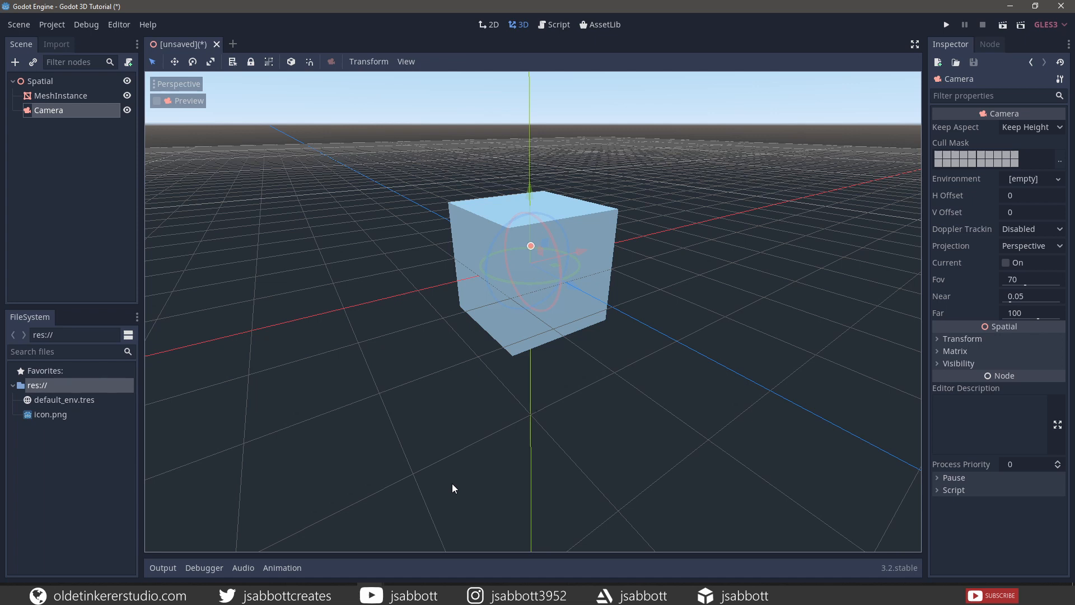
mouse_move(541, 422)
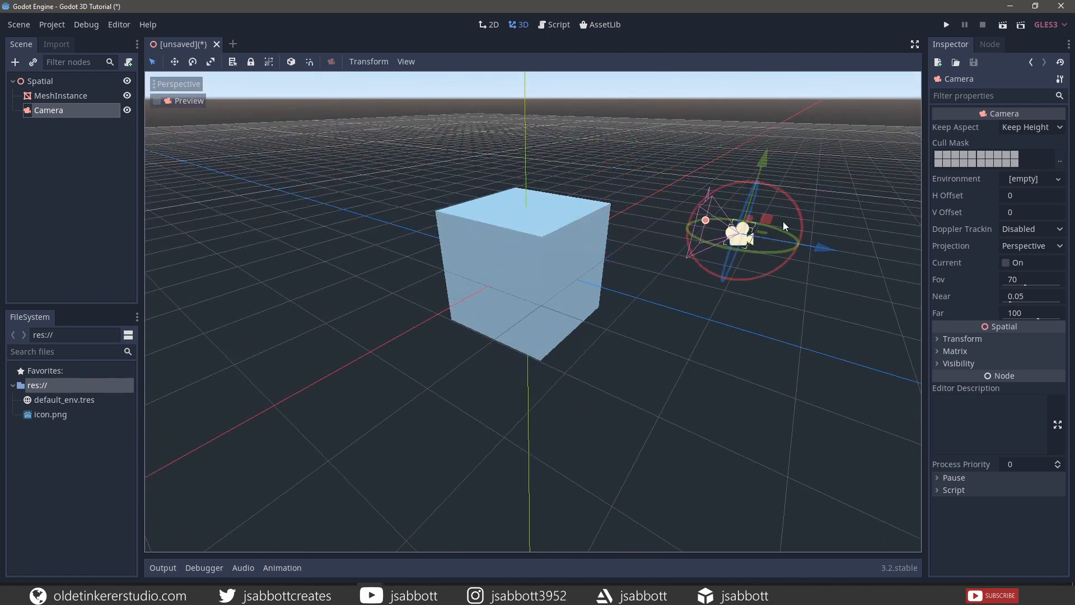
Drag the Camera along its X axis beside the cube, then orbit to a level view.
left_click_drag(740, 232, 712, 343)
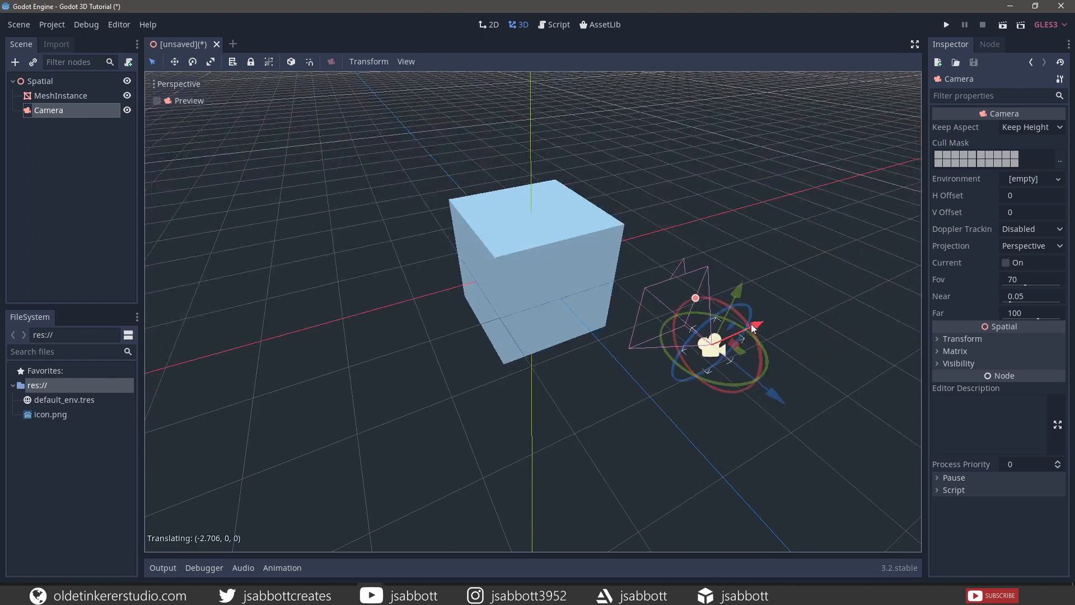
left_click_drag(755, 326, 775, 490)
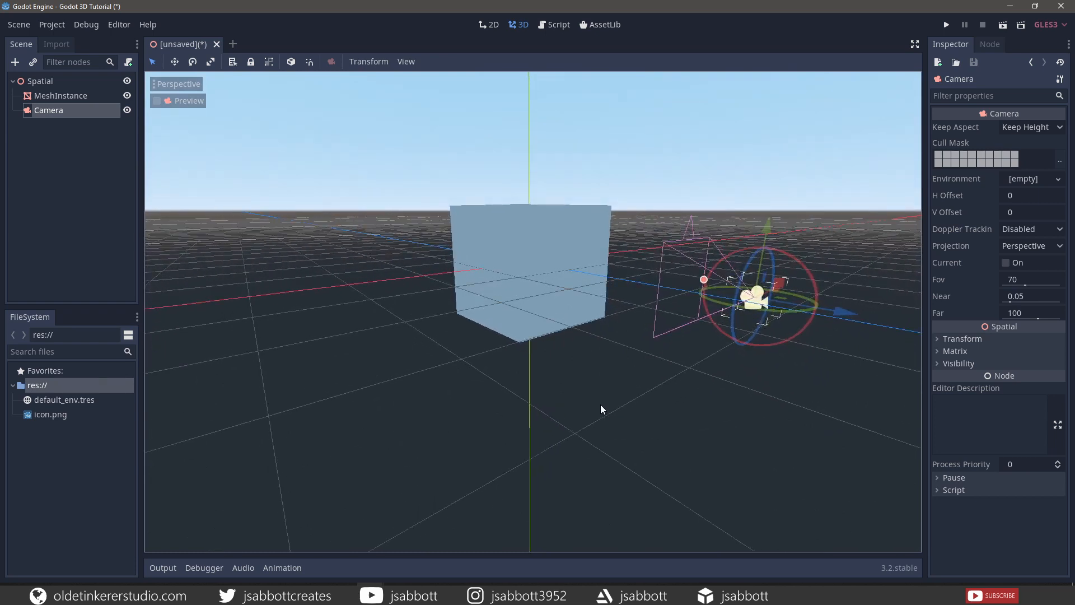
mouse_move(362, 375)
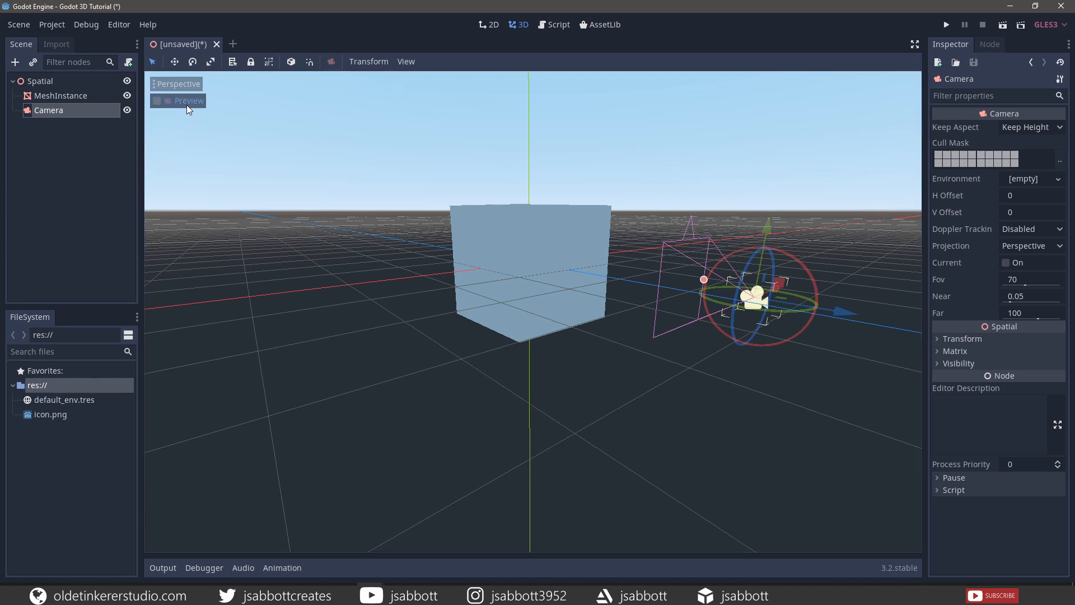
left_click(157, 100)
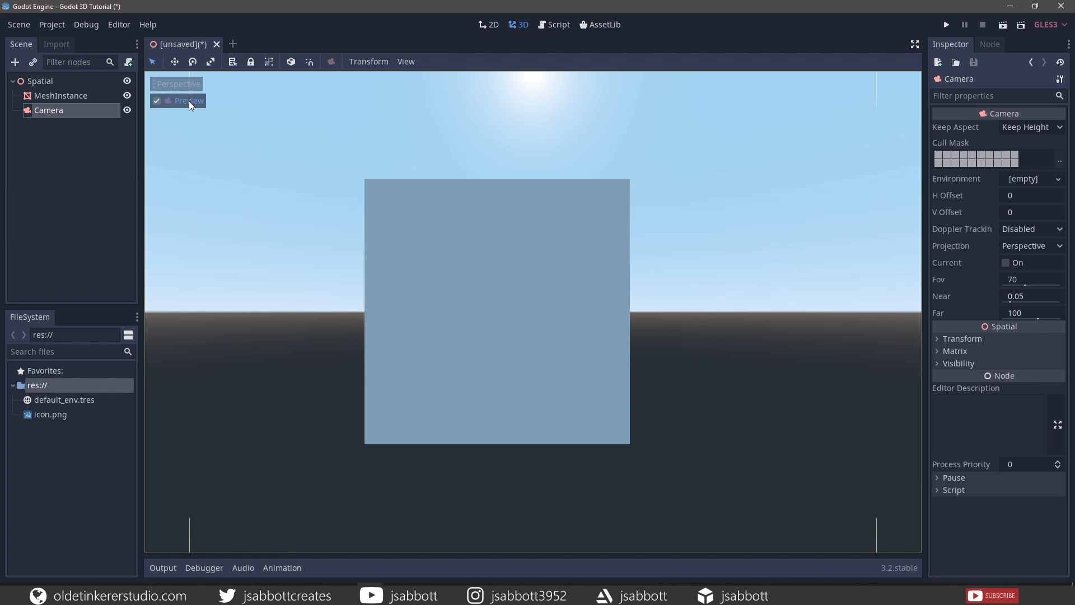
left_click(156, 100)
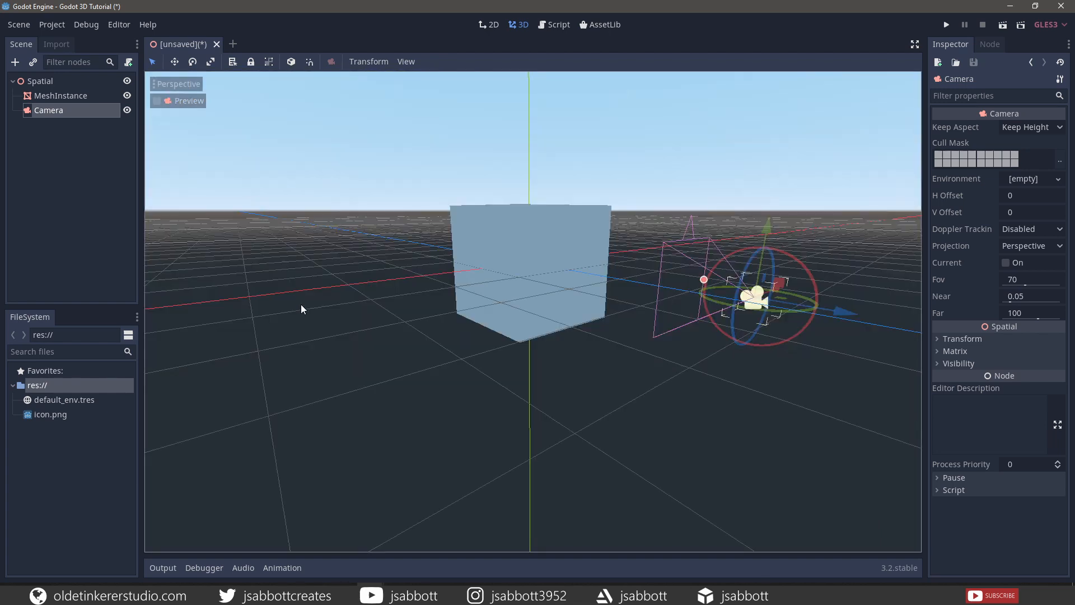
mouse_move(501, 390)
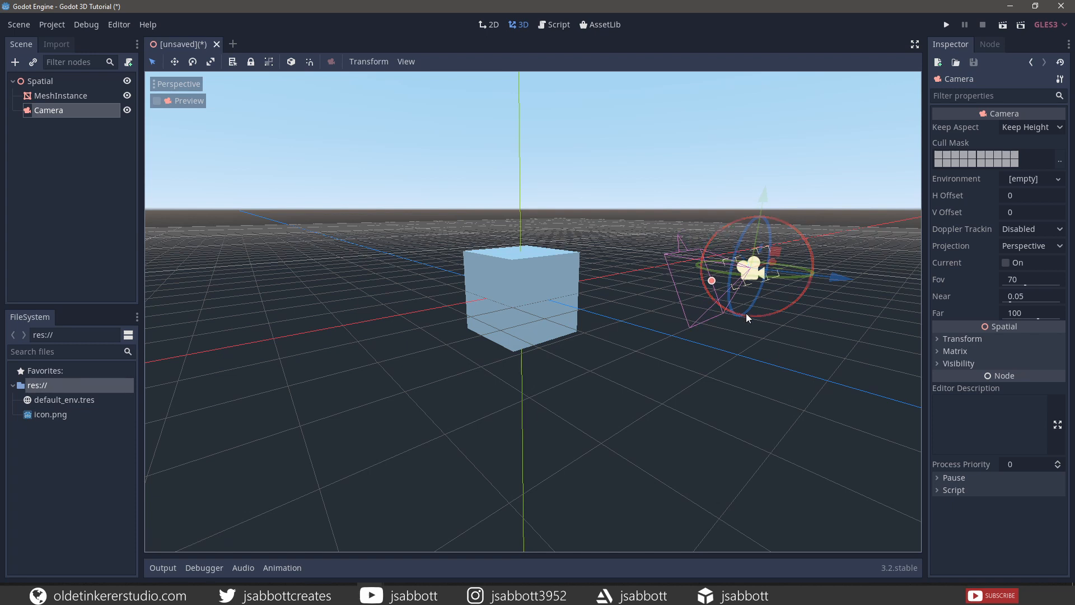
mouse_move(745, 336)
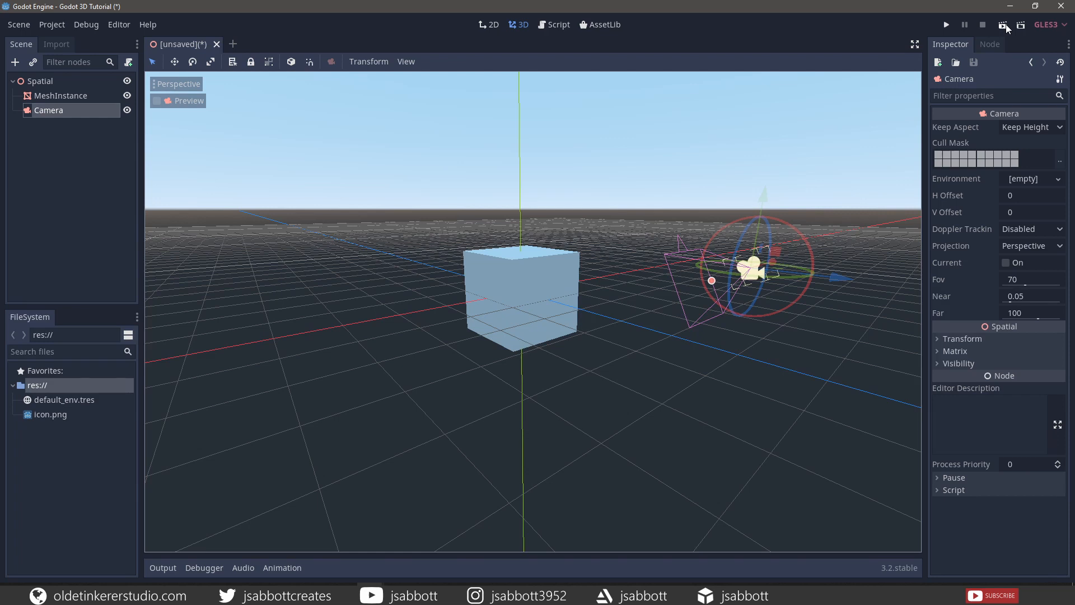
mouse_move(1019, 25)
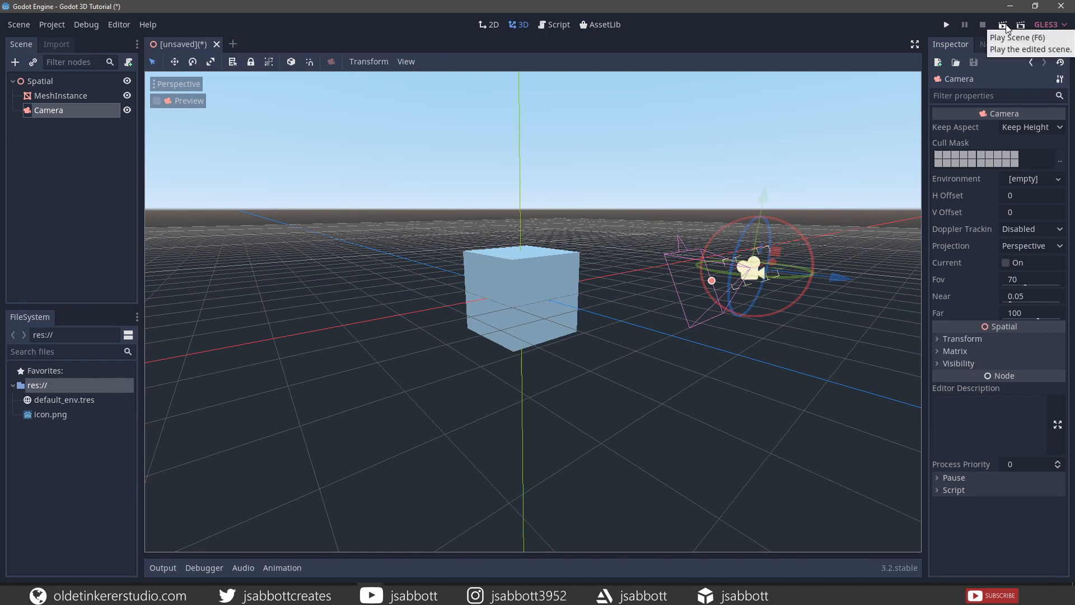
Play the scene, saving it as Main.tscn when prompted.
left_click(1001, 24)
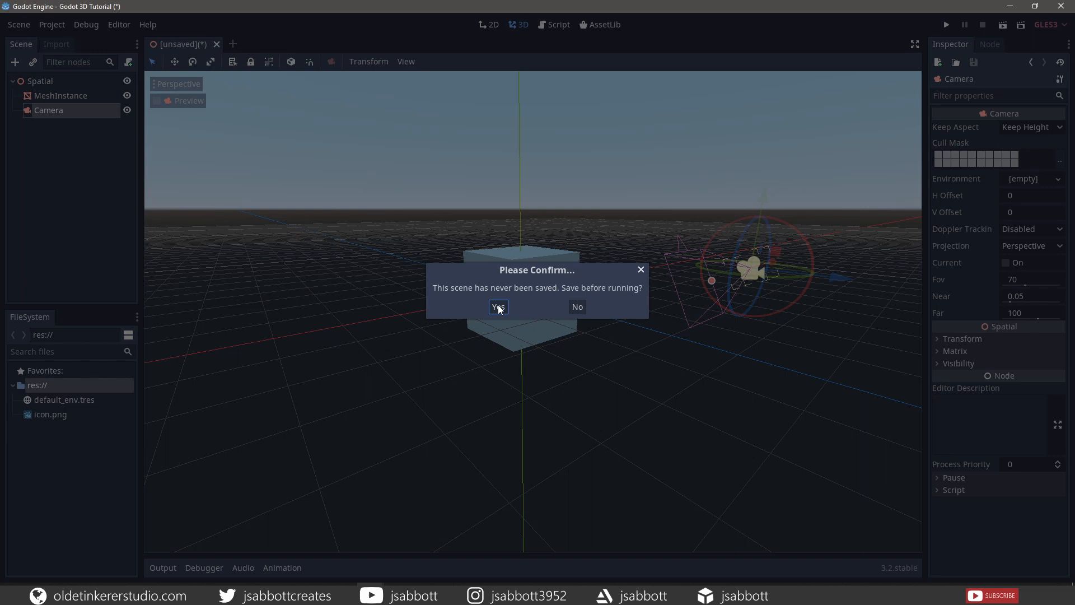
left_click(498, 306)
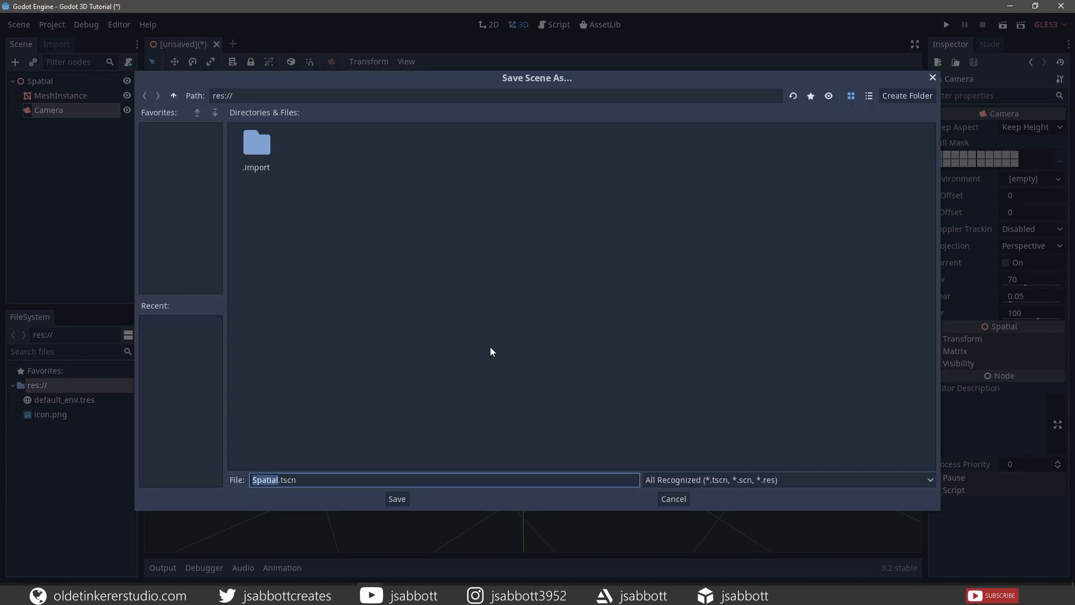
type("te")
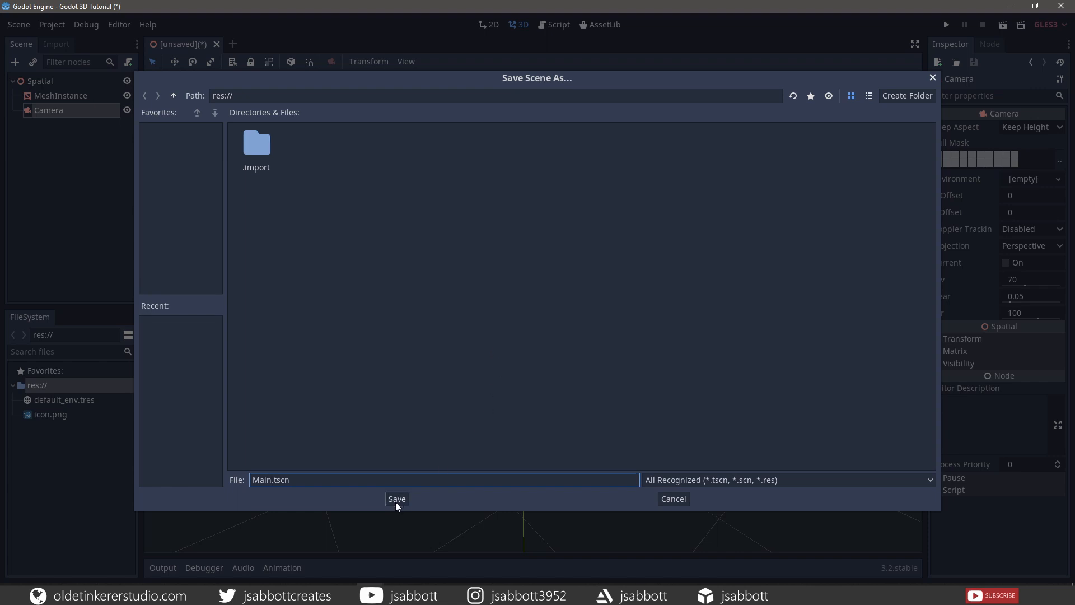
left_click(397, 498)
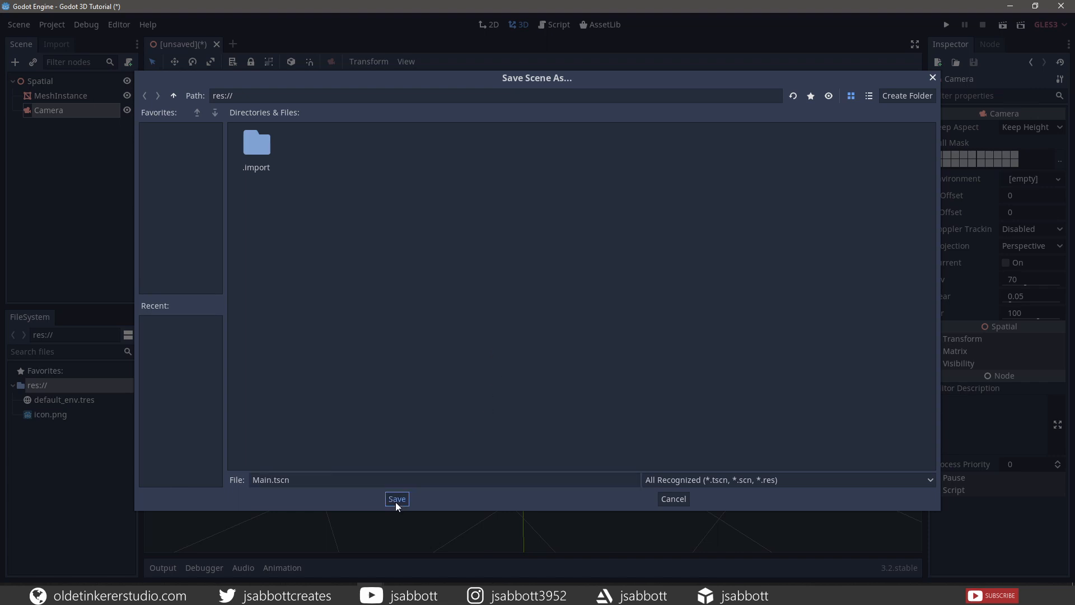
left_click(396, 498)
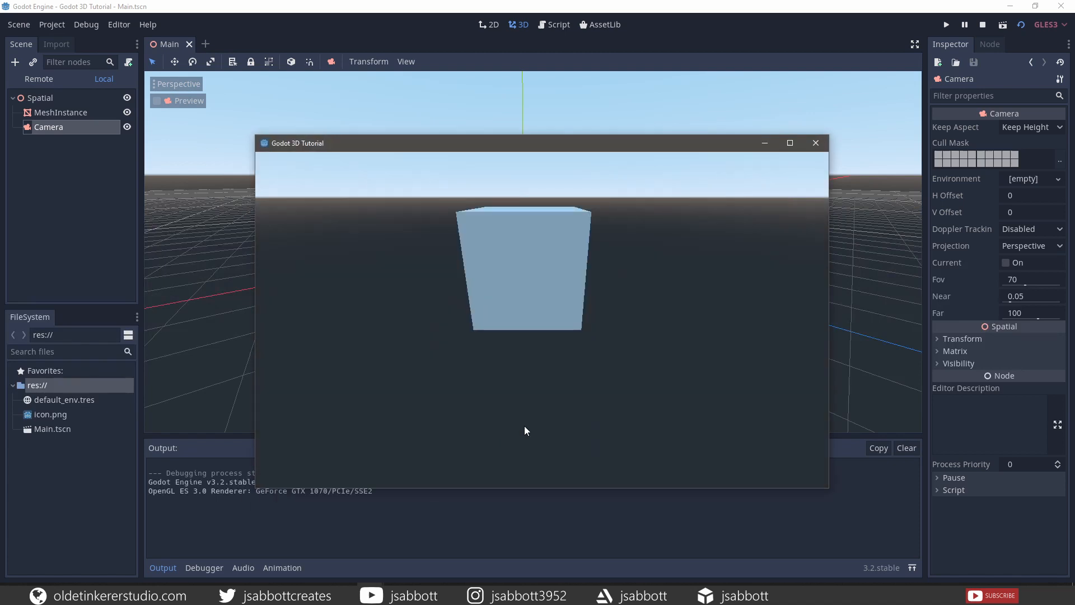